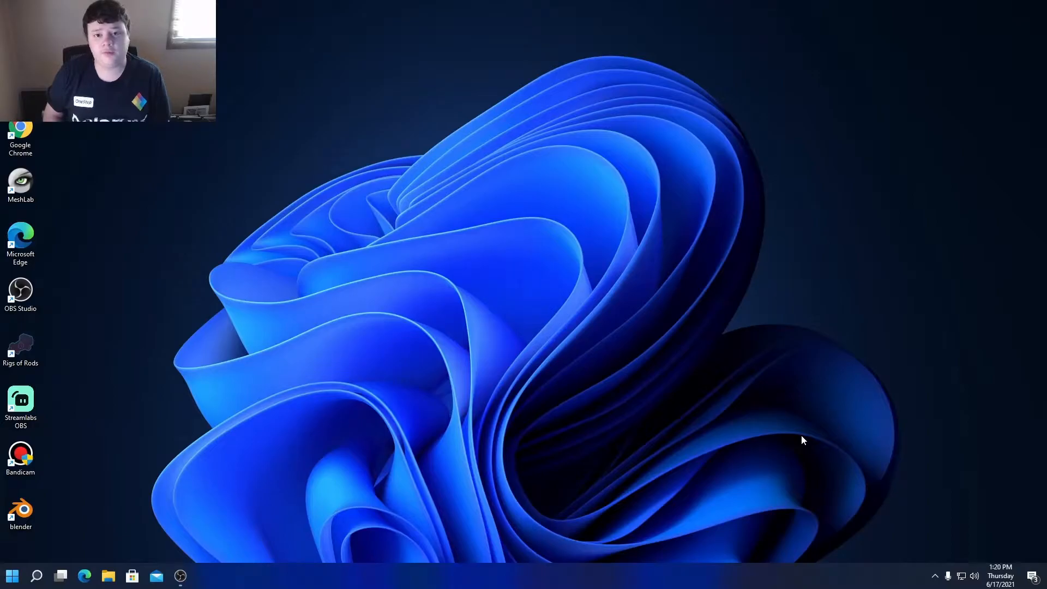
mouse_move(798, 429)
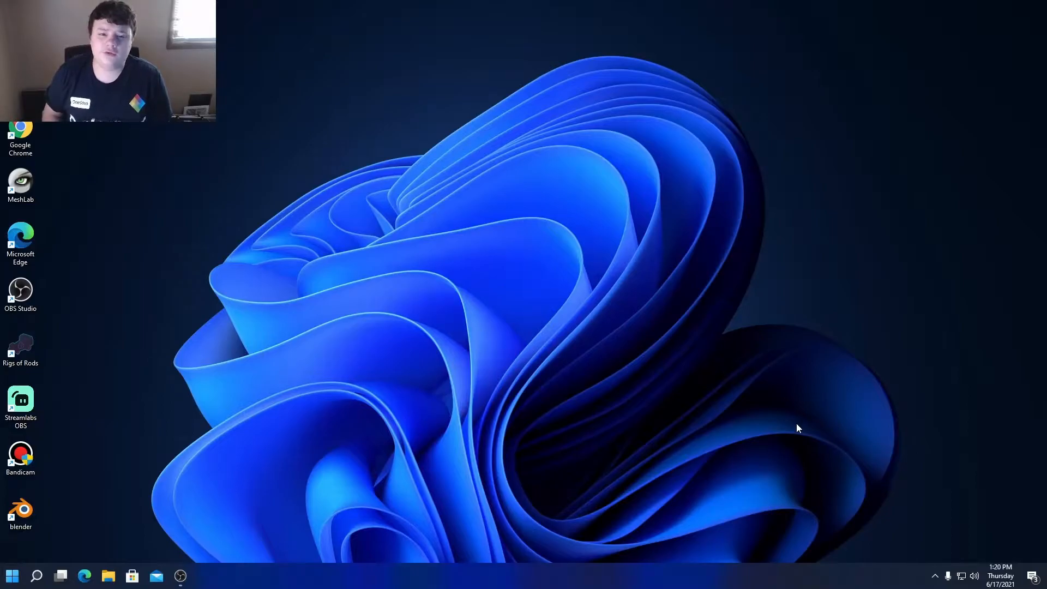
mouse_move(779, 425)
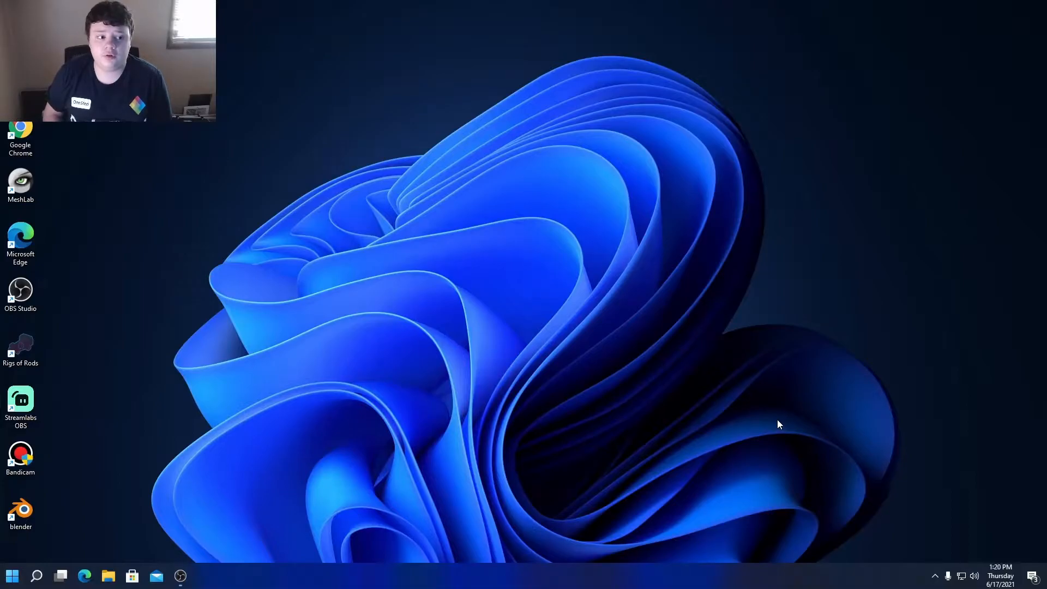
mouse_move(753, 403)
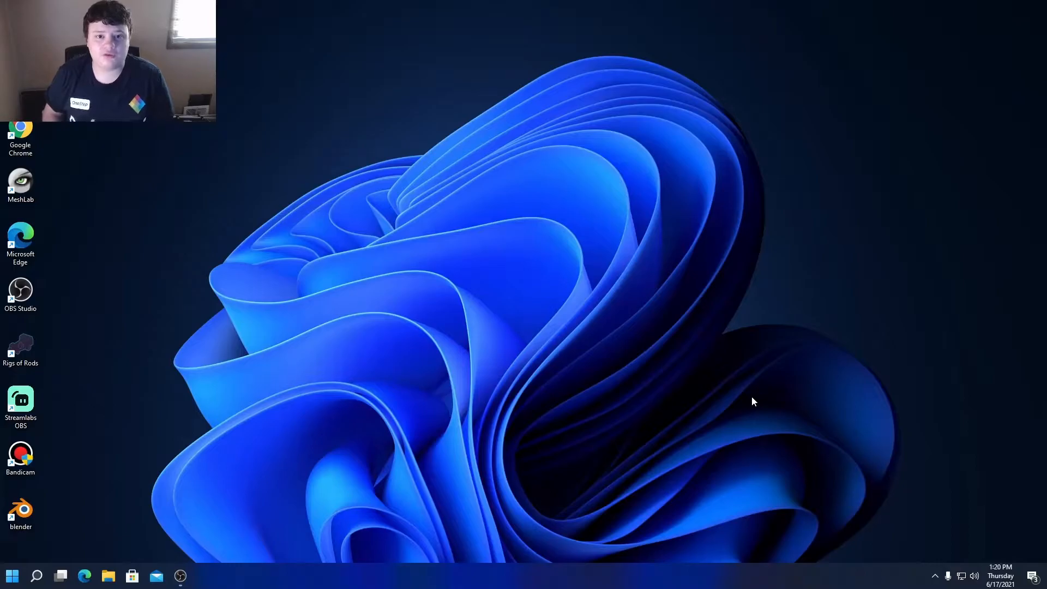
mouse_move(535, 401)
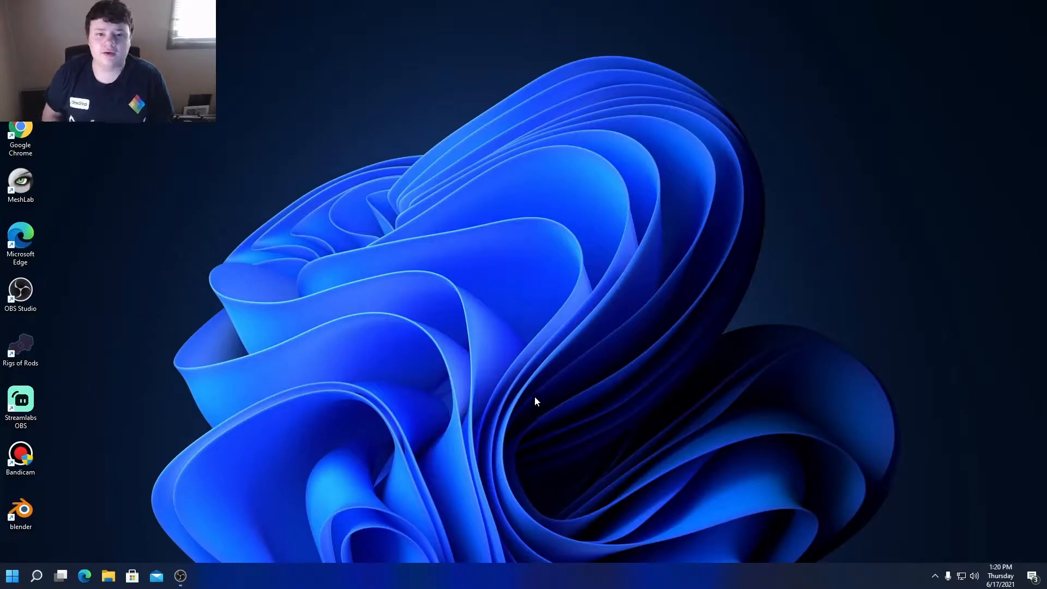
mouse_move(567, 504)
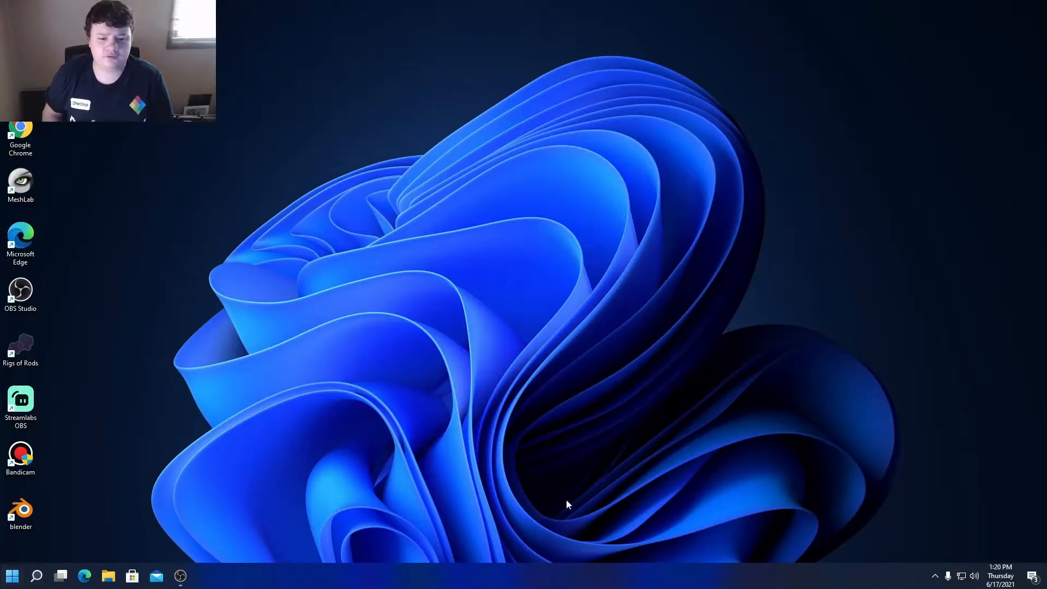
mouse_move(483, 139)
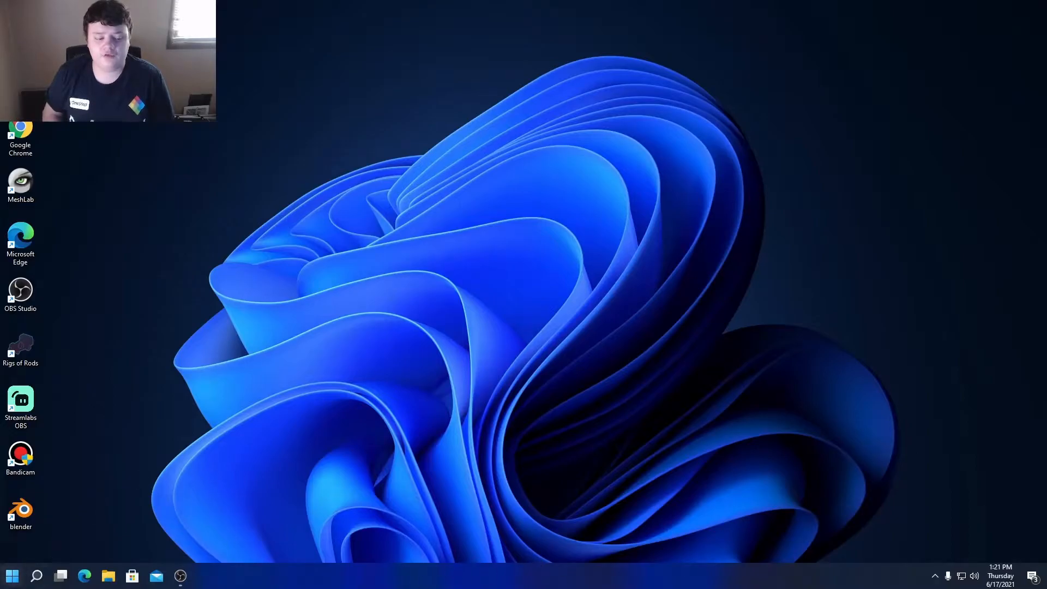
mouse_move(12, 575)
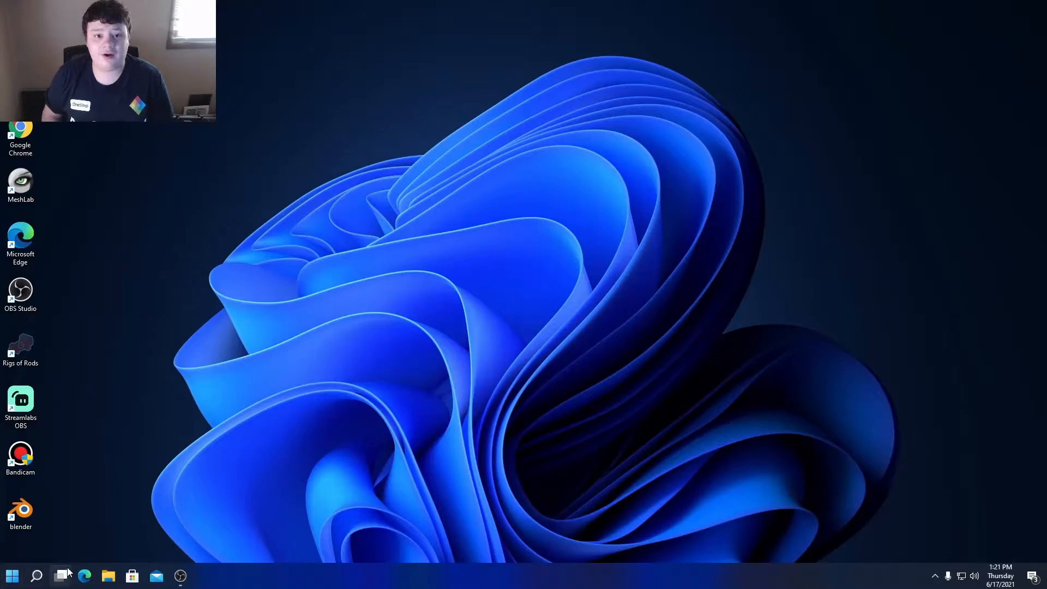
mouse_move(60, 575)
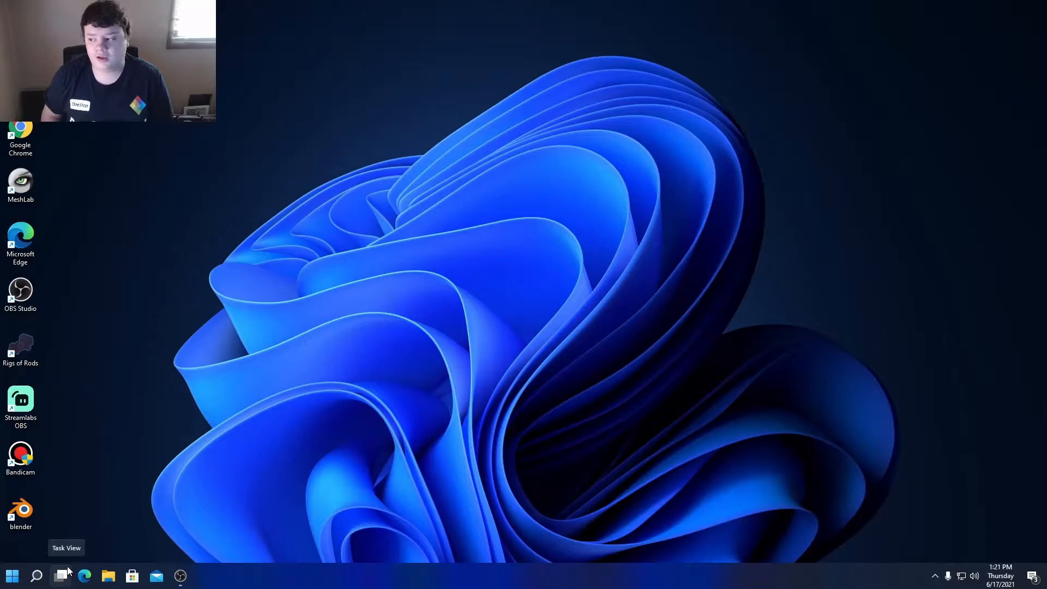
mouse_move(72, 557)
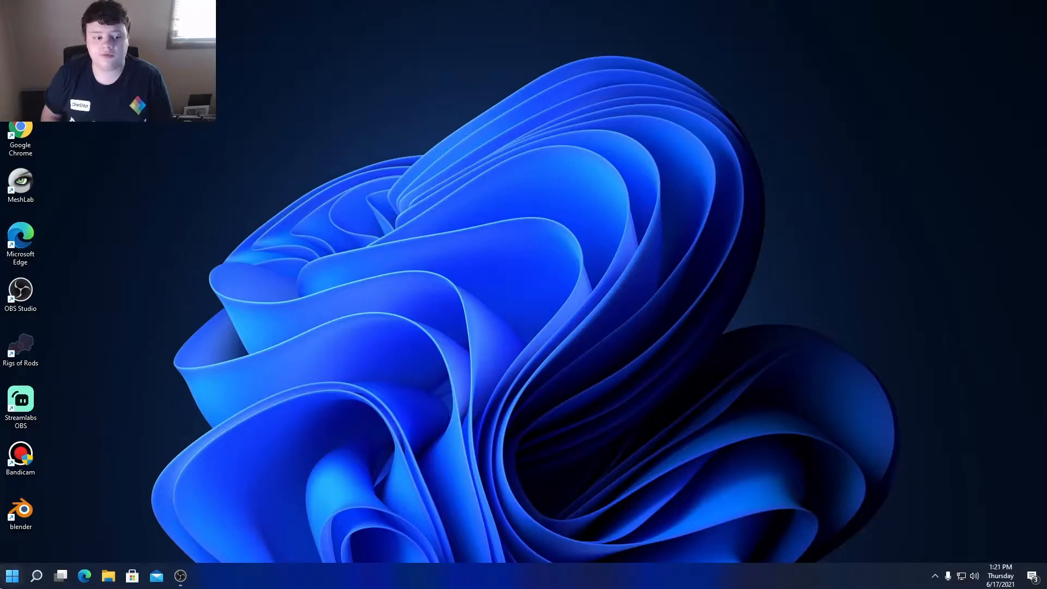
Bring up the Start menu, then check the calendar and speaker volume from the system tray.
click(11, 575)
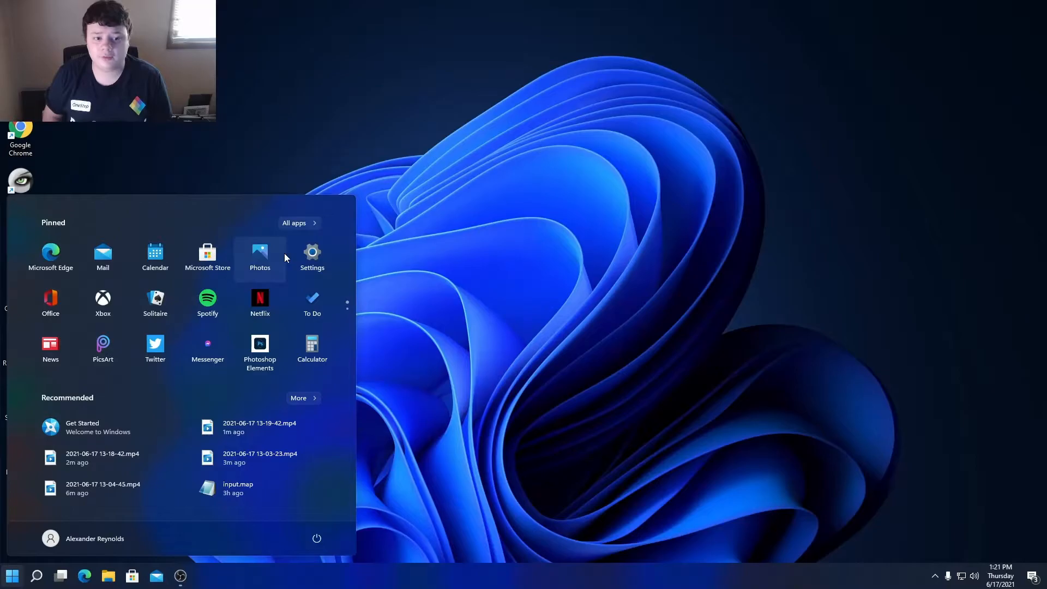
mouse_move(197, 166)
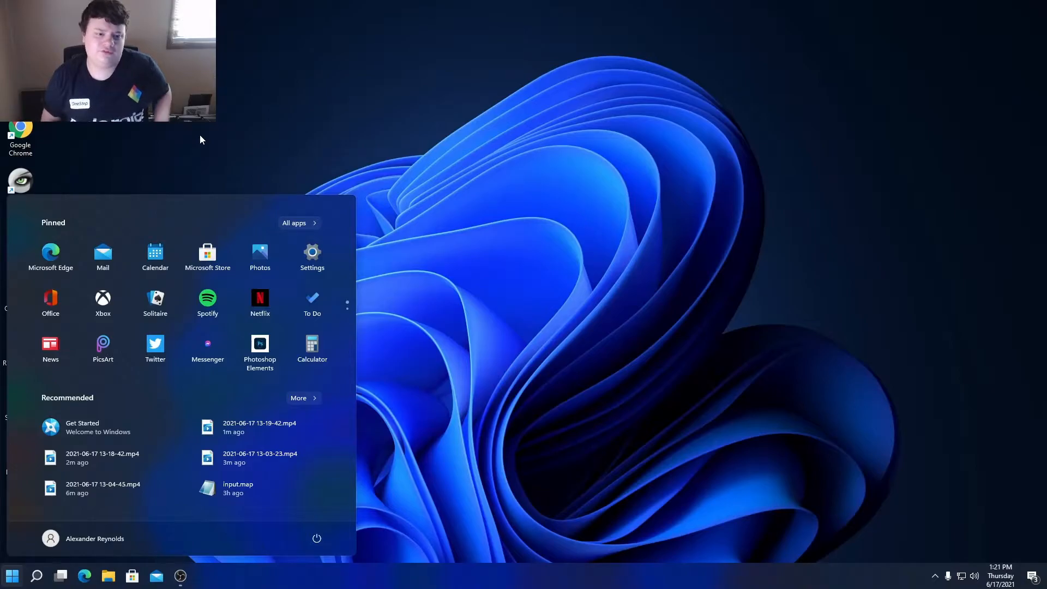
mouse_move(192, 129)
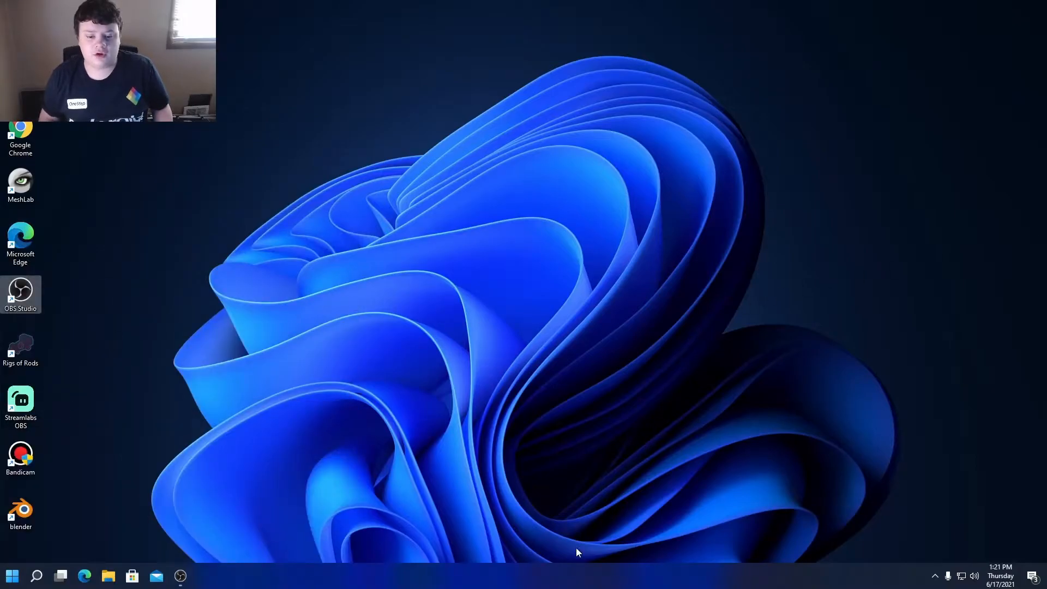
mouse_move(550, 575)
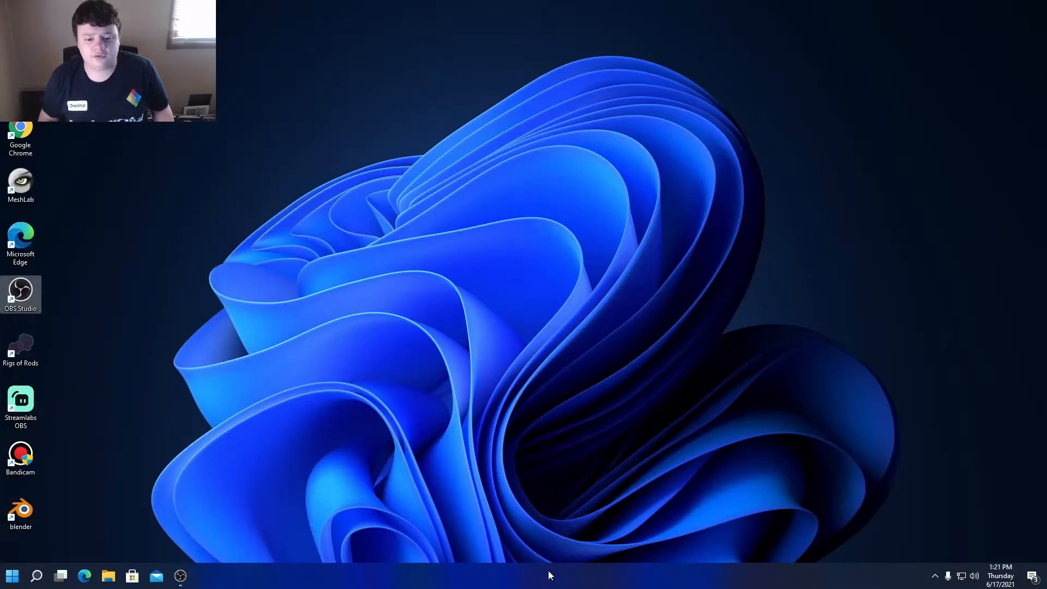
mouse_move(477, 418)
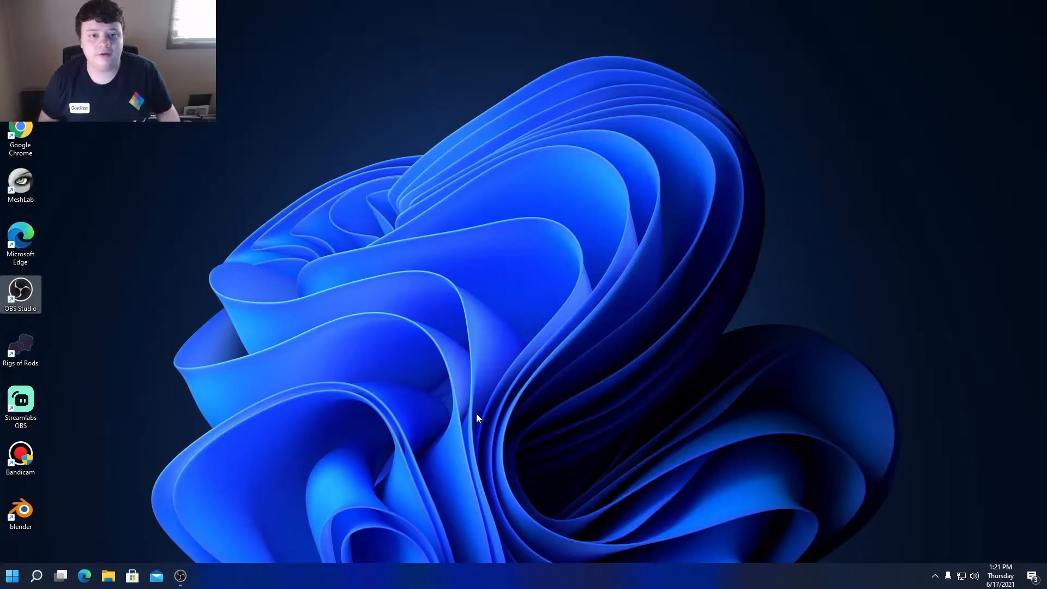
mouse_move(390, 384)
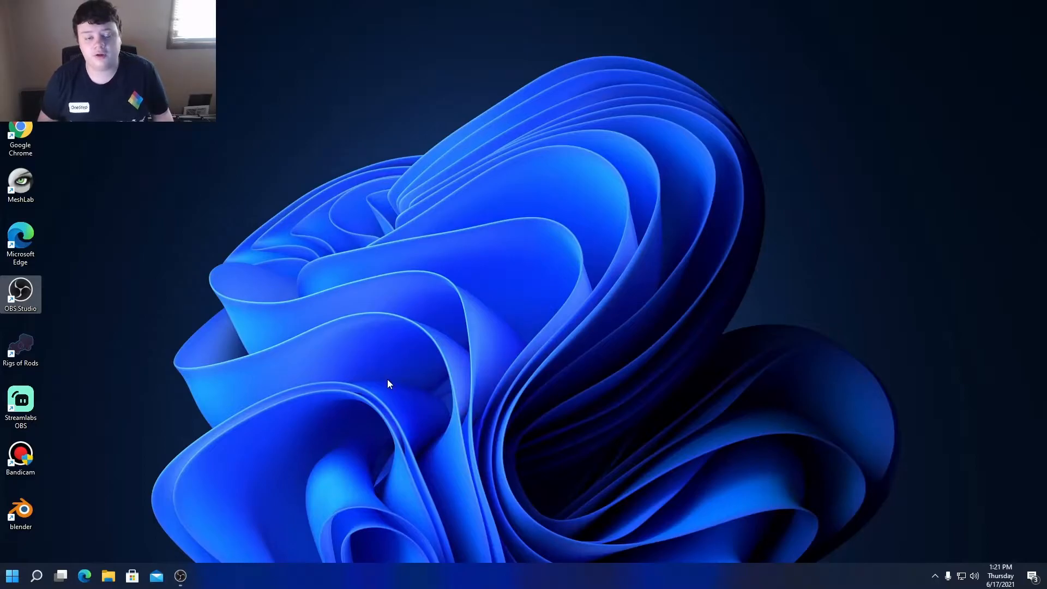
mouse_move(585, 271)
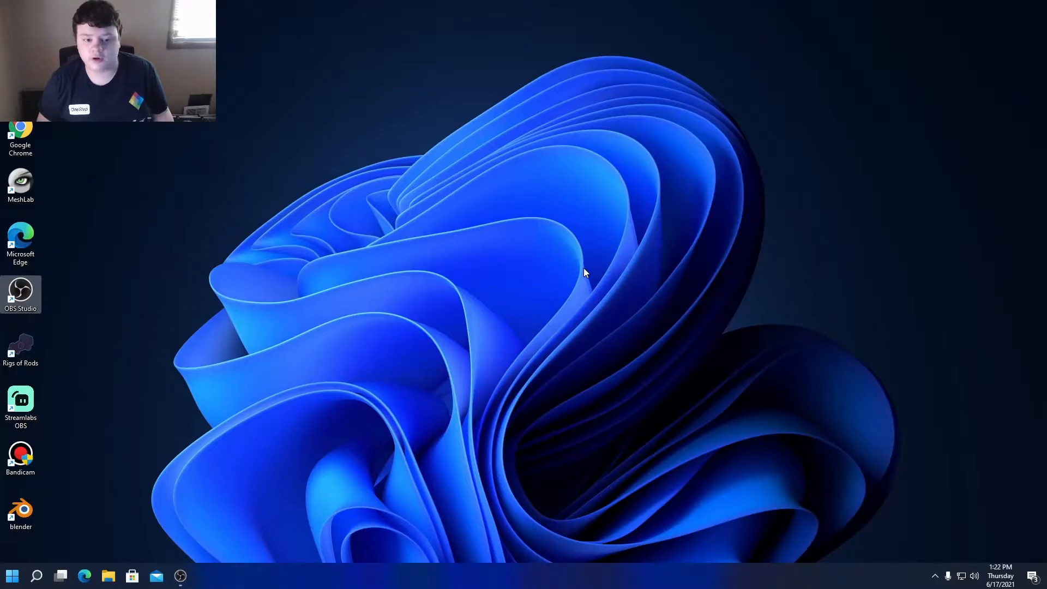
mouse_move(920, 584)
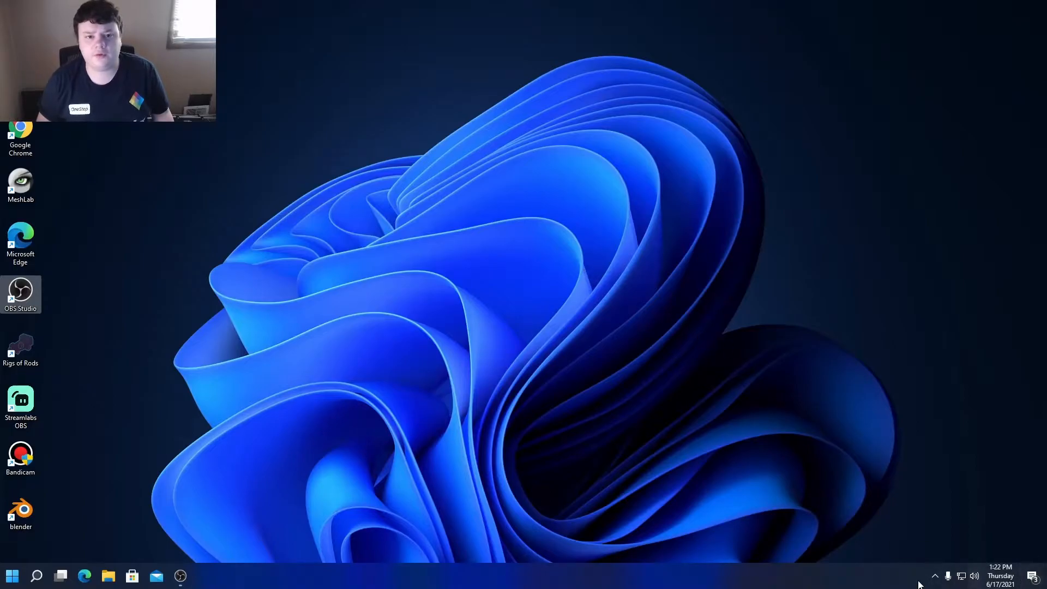
click(1000, 576)
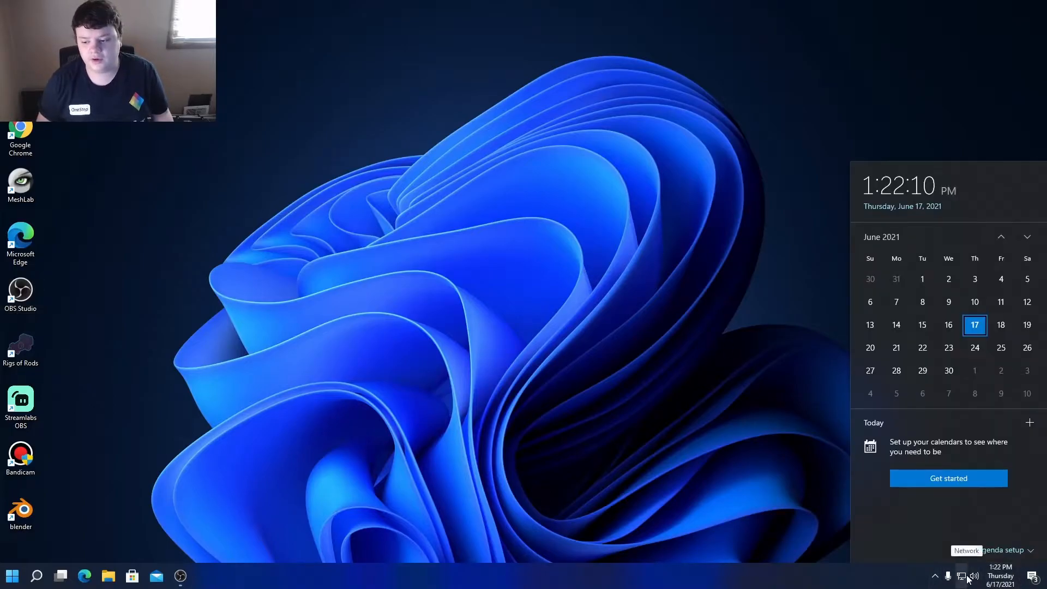
click(974, 575)
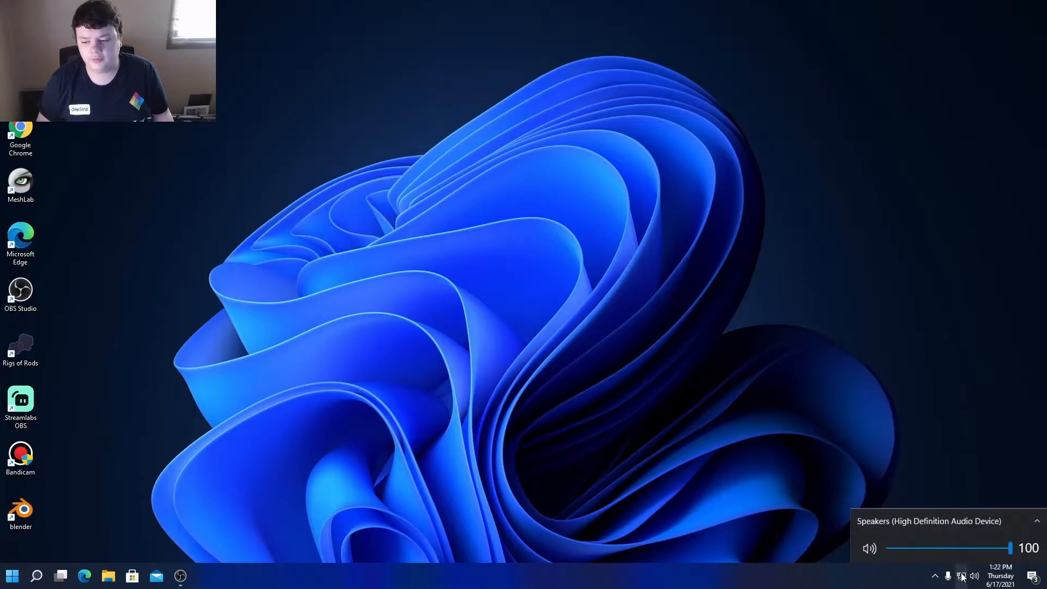
click(974, 576)
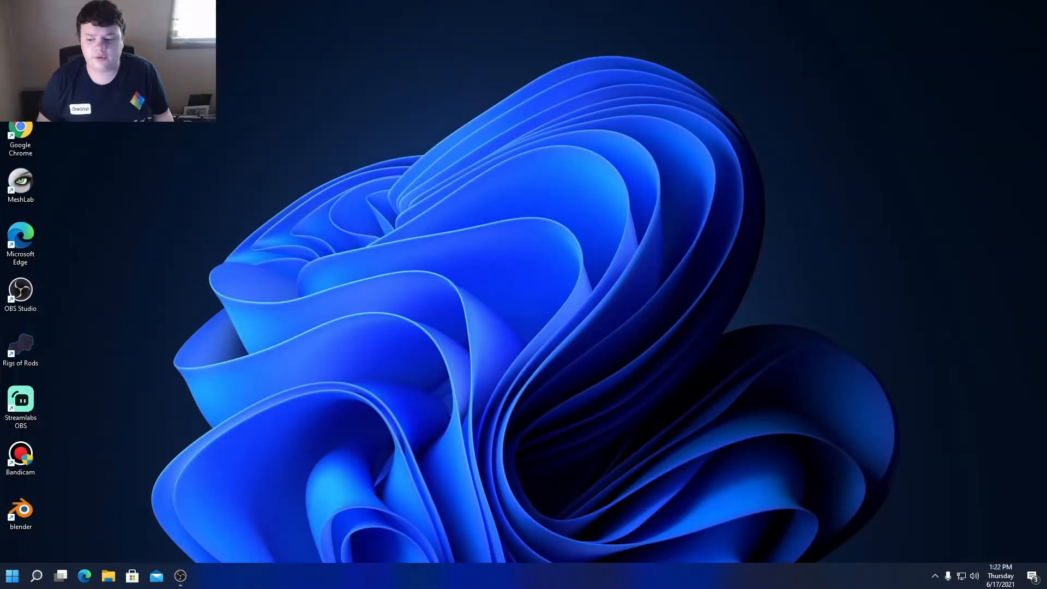
mouse_move(935, 576)
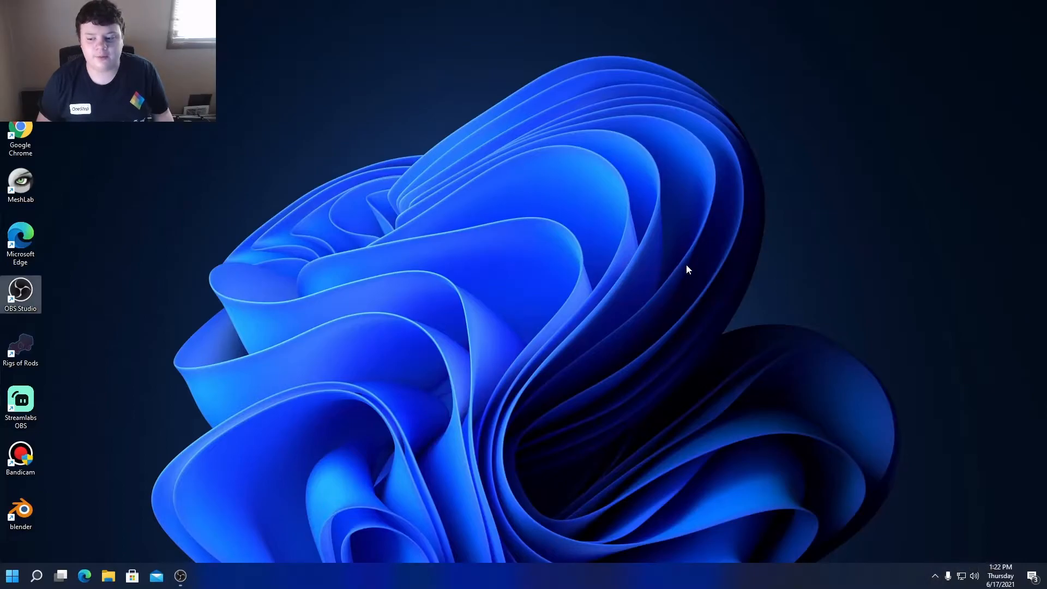
mouse_move(75, 509)
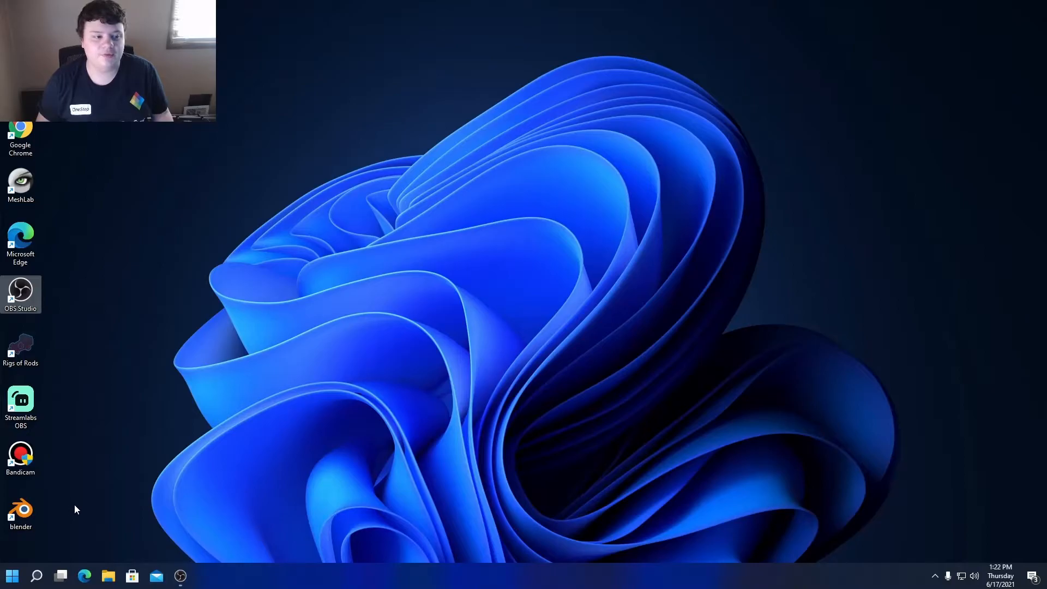
mouse_move(1010, 530)
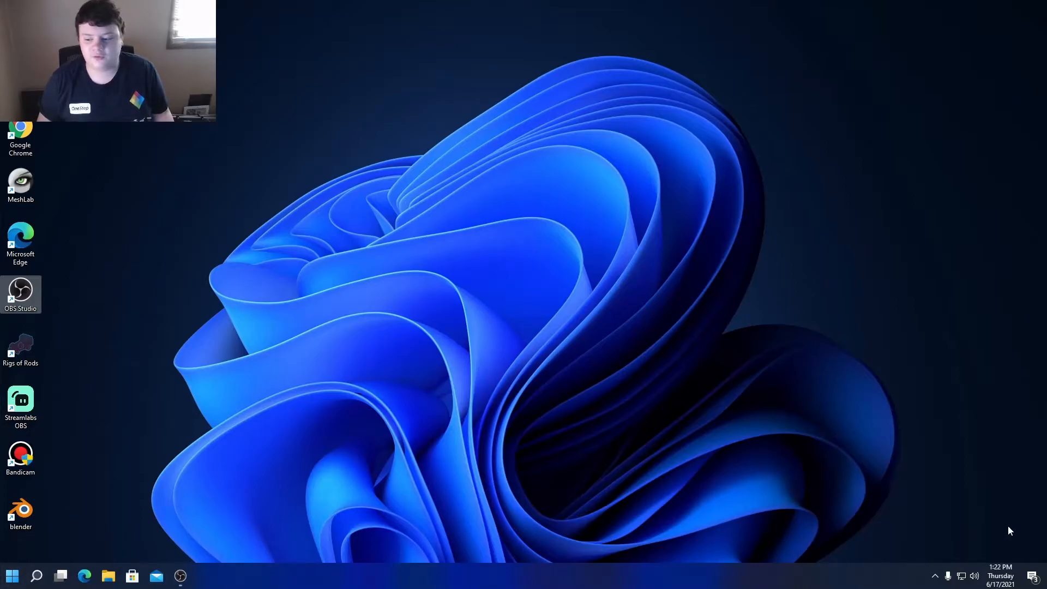
mouse_move(198, 546)
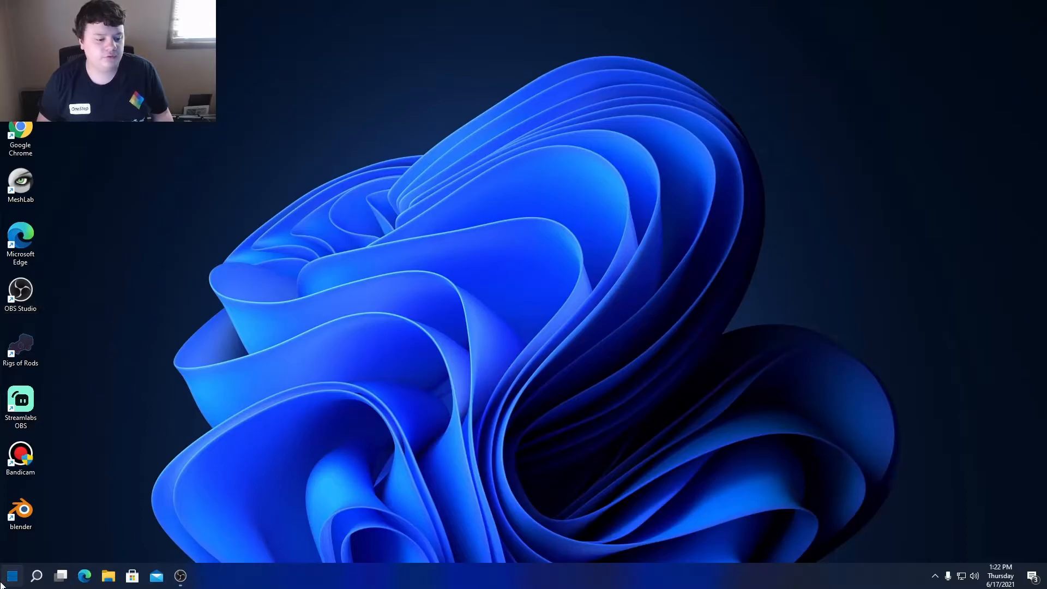
Reopen Start, view the power options and browse the full alphabetical apps list before returning to pinned apps.
click(11, 574)
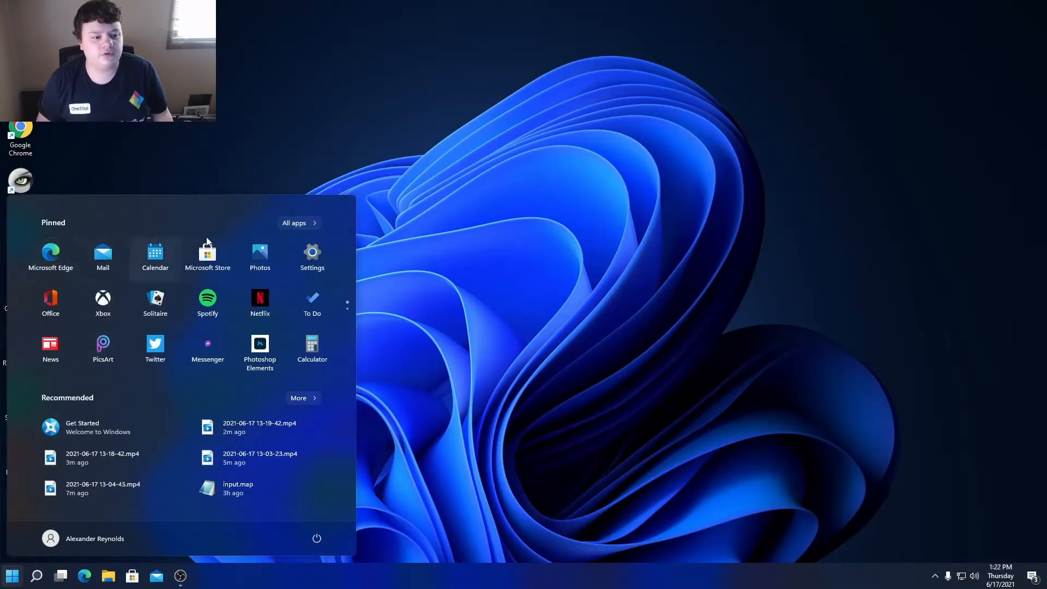
mouse_move(51, 257)
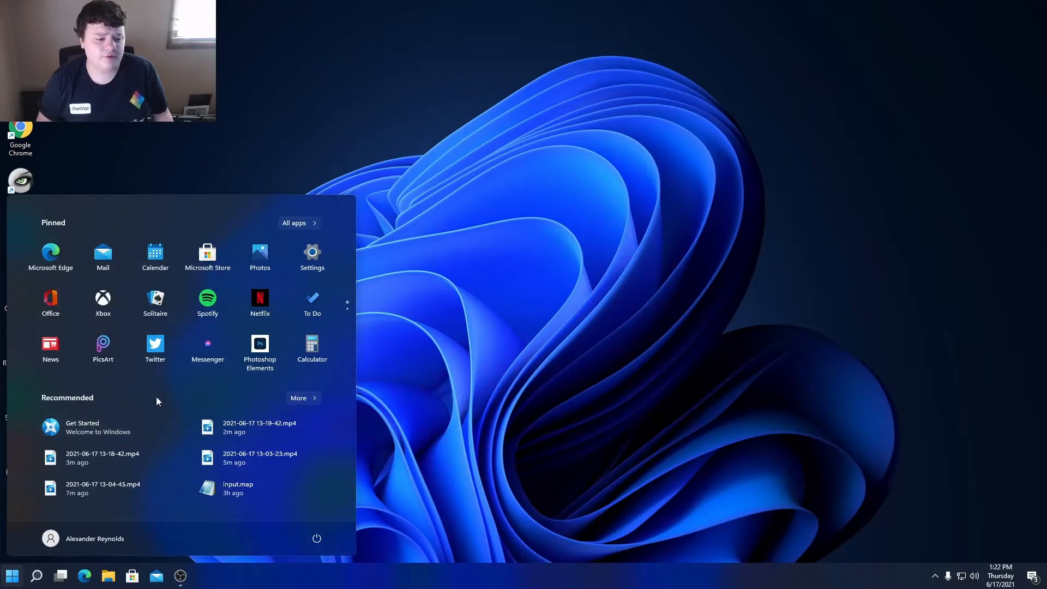
mouse_move(63, 405)
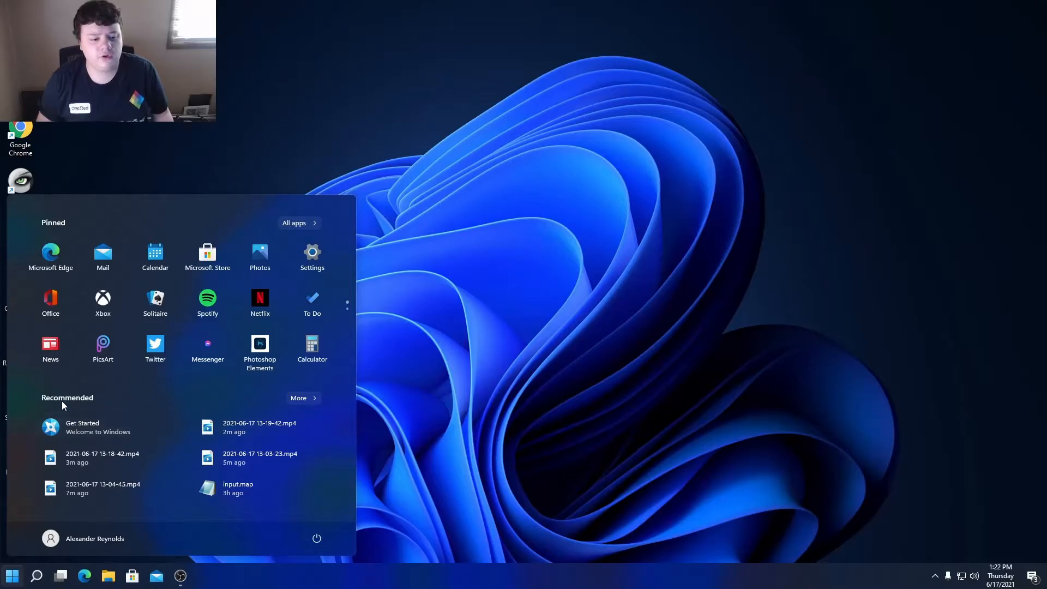
mouse_move(85, 413)
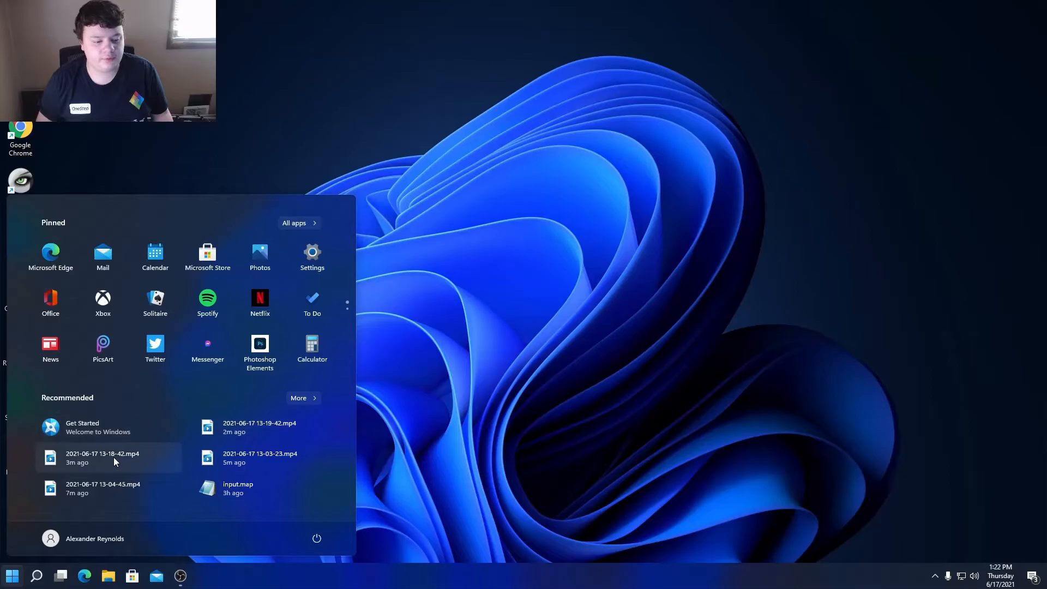
mouse_move(260, 426)
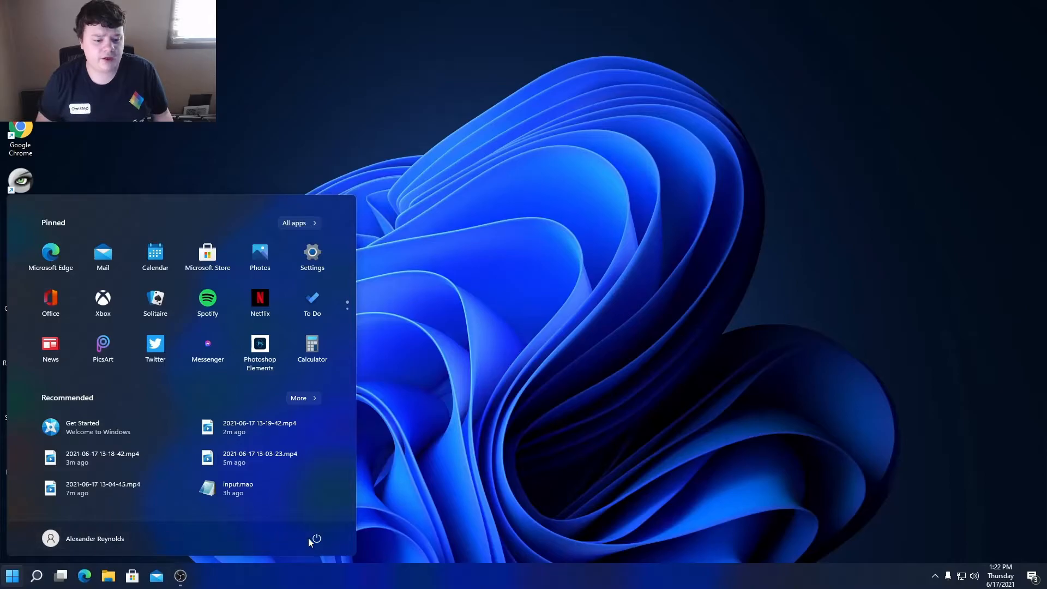
click(315, 538)
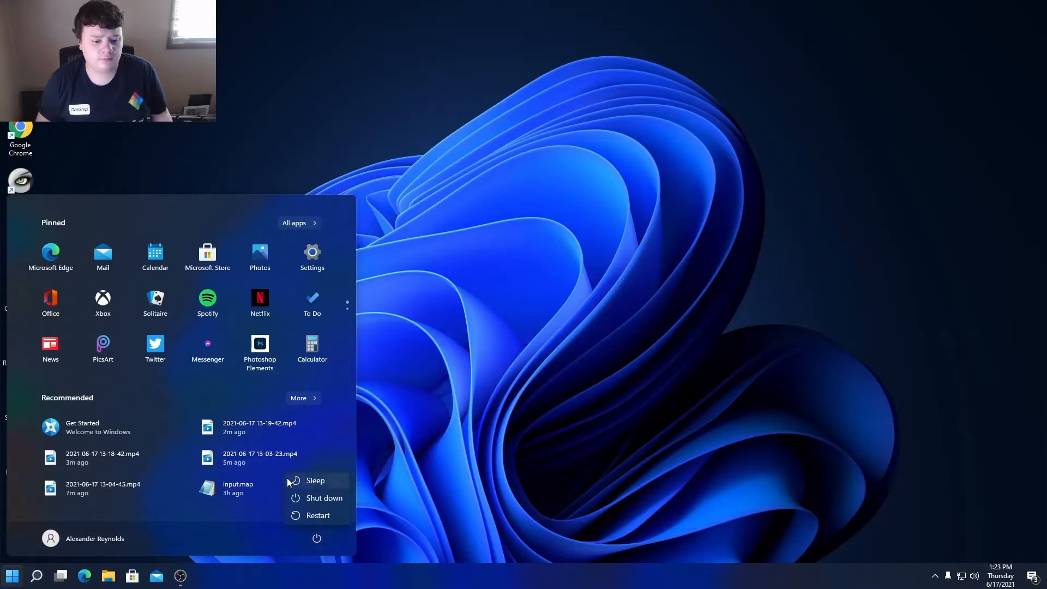
mouse_move(162, 530)
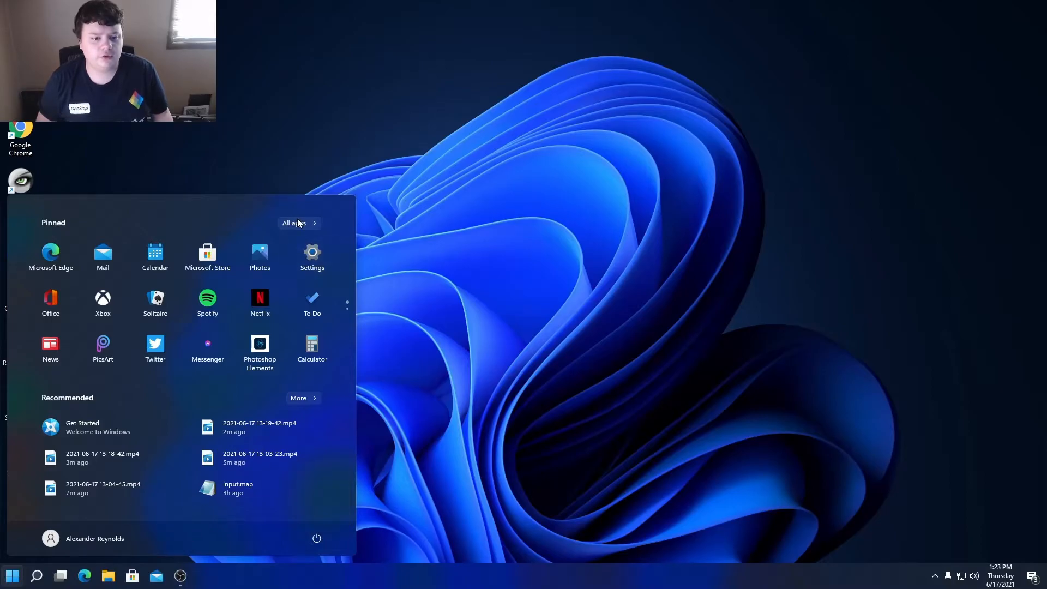
click(295, 222)
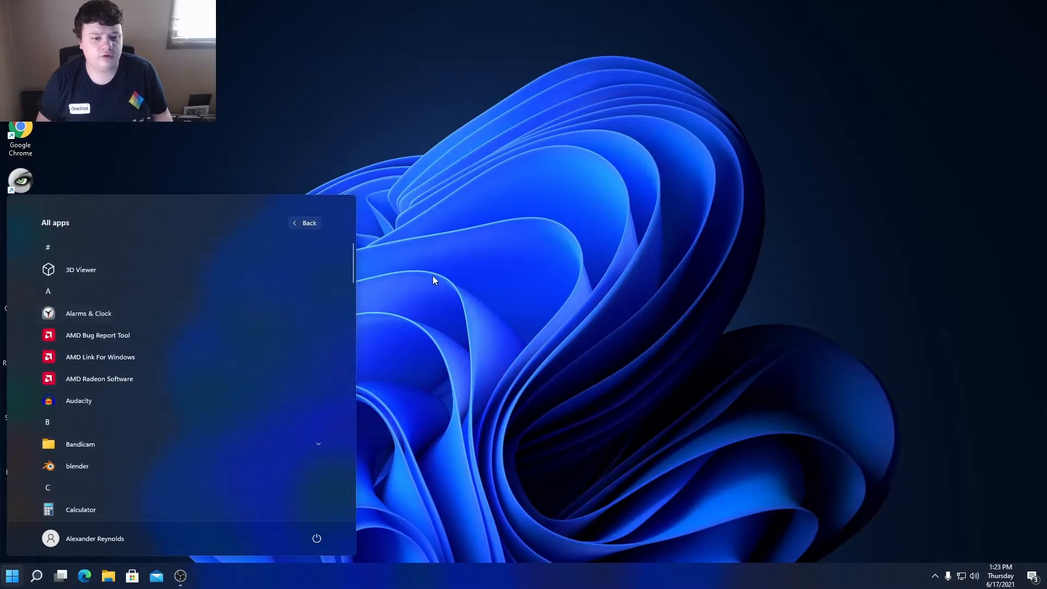
scroll(down, 3)
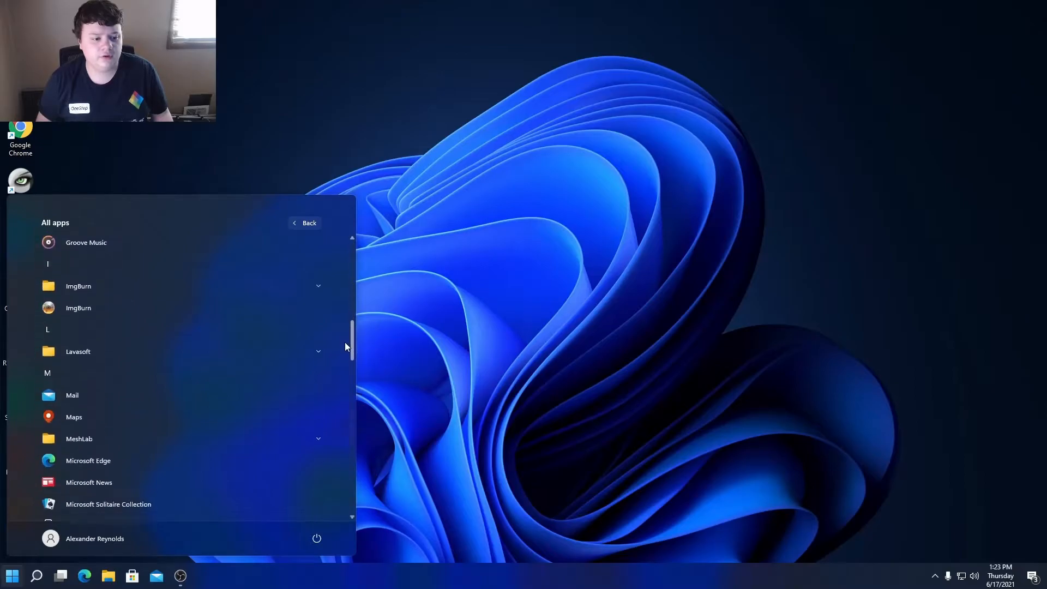
scroll(up, 3)
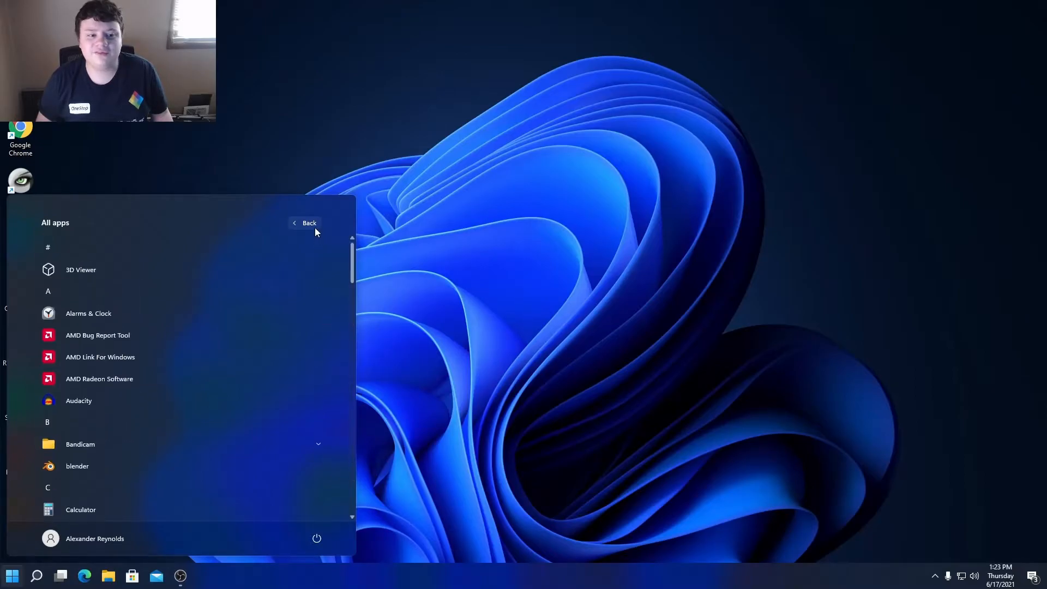
click(308, 223)
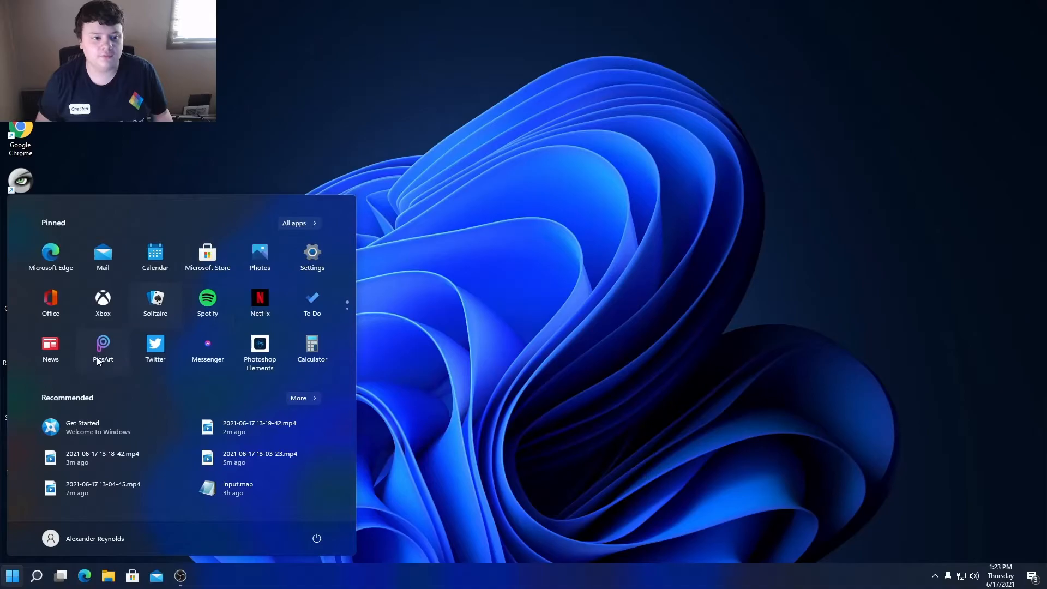
mouse_move(87, 538)
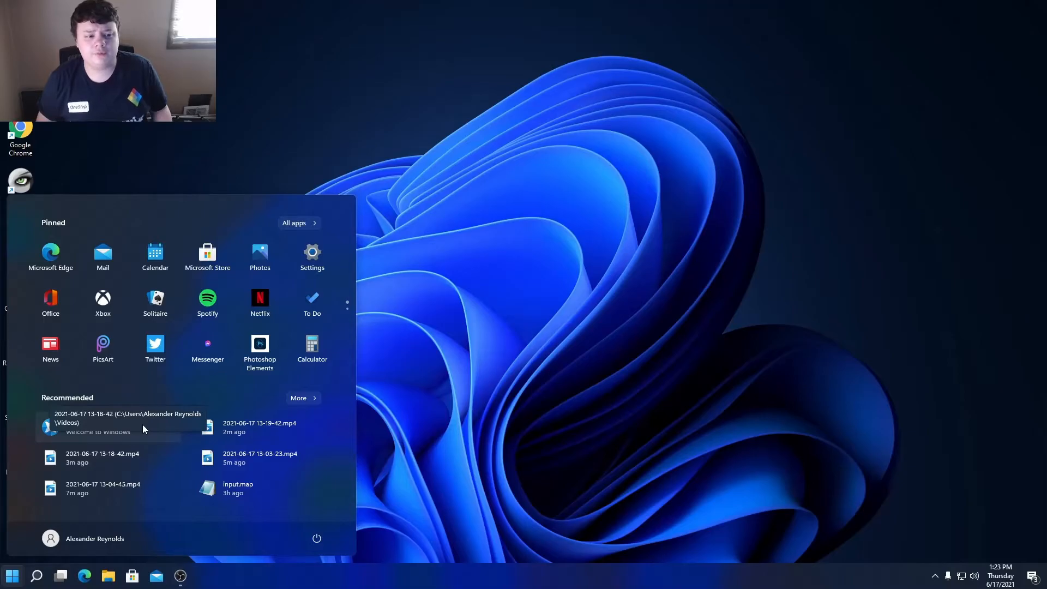
mouse_move(155, 305)
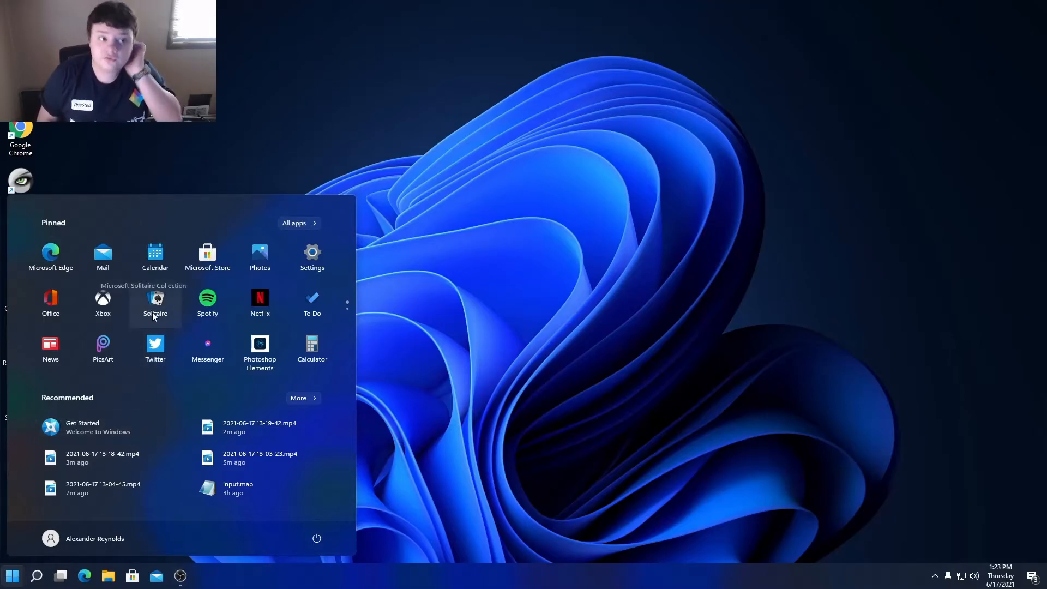
mouse_move(50, 347)
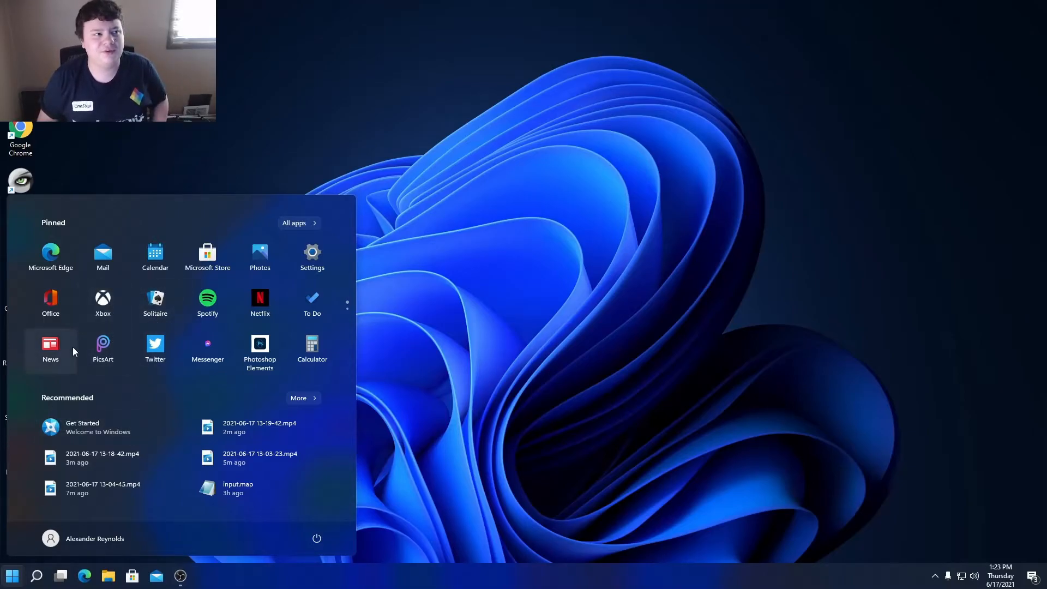
mouse_move(154, 301)
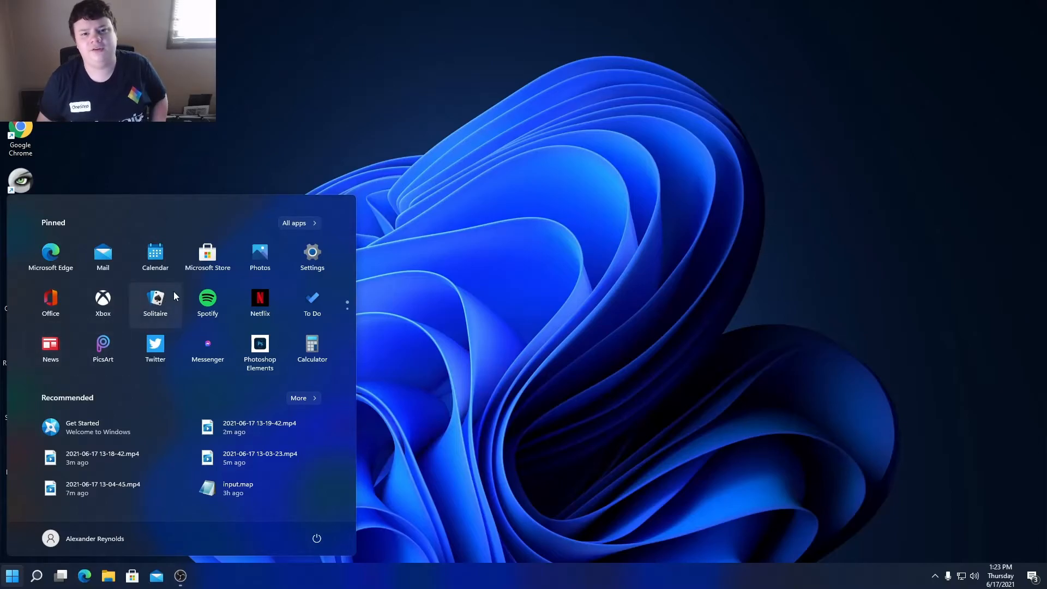
mouse_move(465, 423)
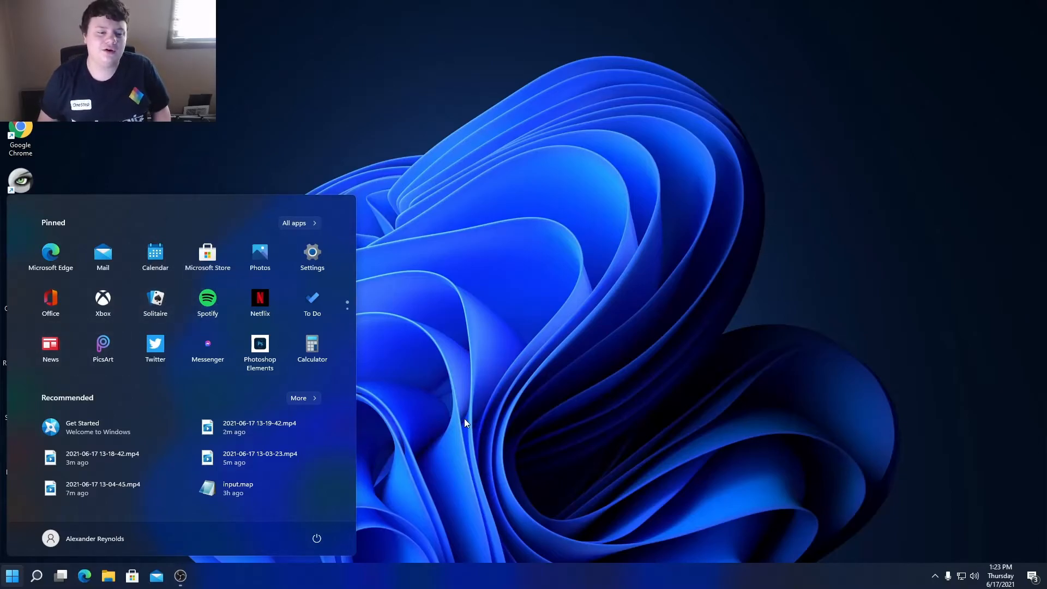
mouse_move(481, 392)
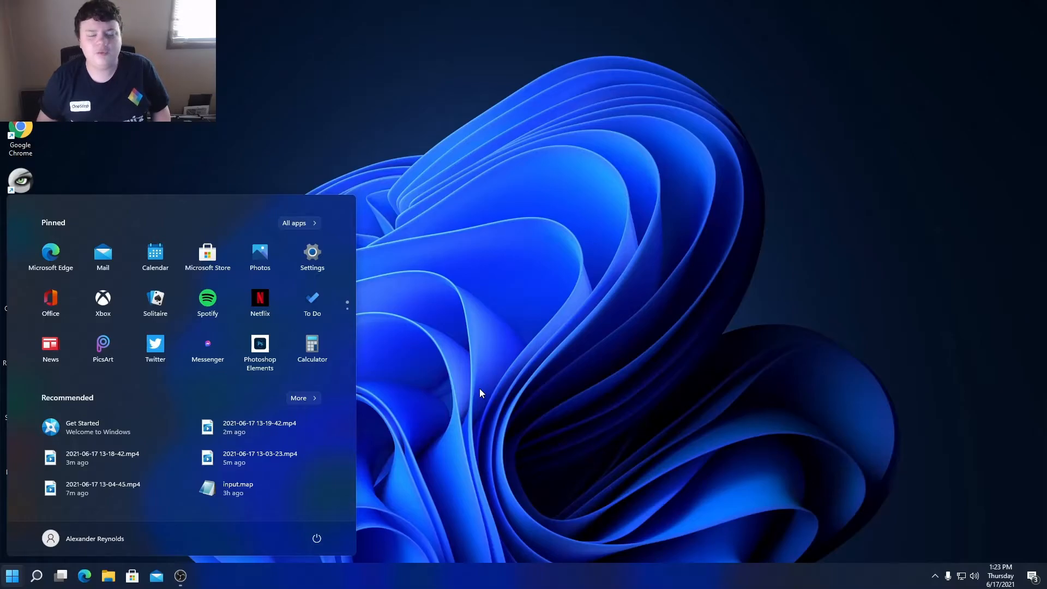
mouse_move(463, 342)
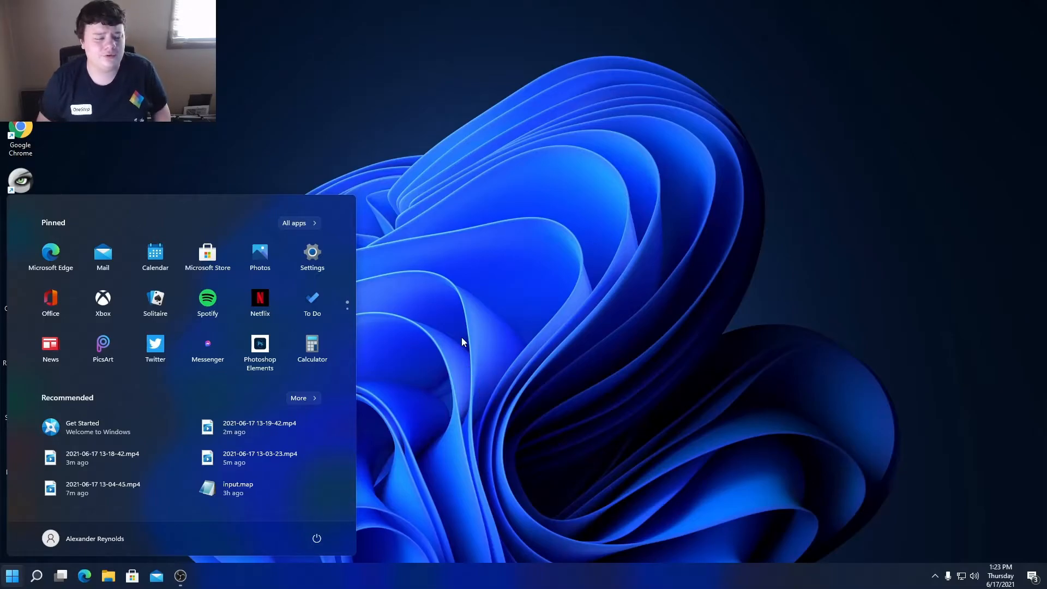
mouse_move(302, 353)
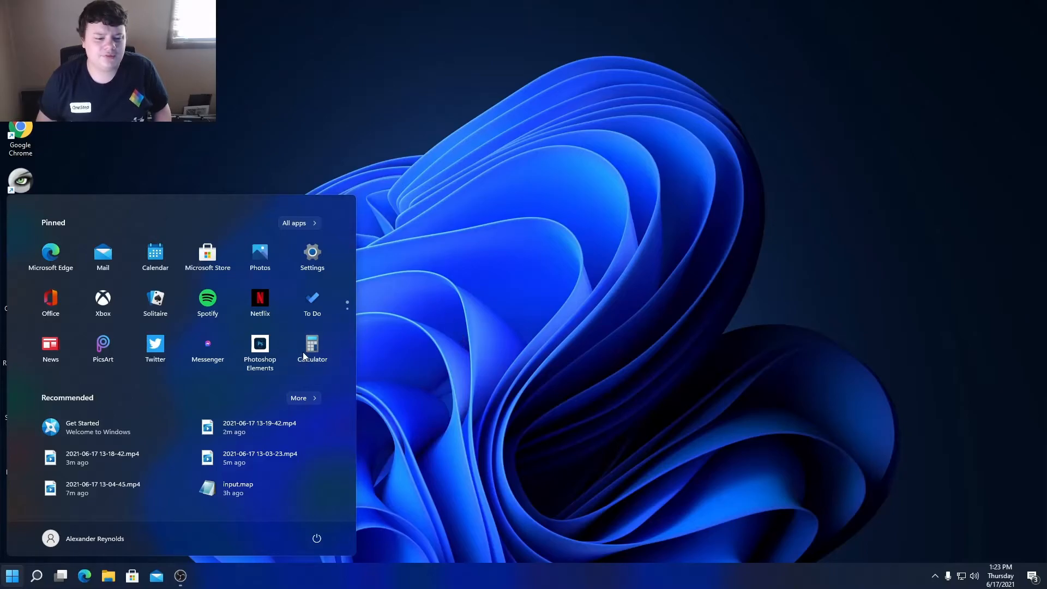
Dismiss Start, search for 'file' and close the Folder Options dialog without changes.
click(312, 344)
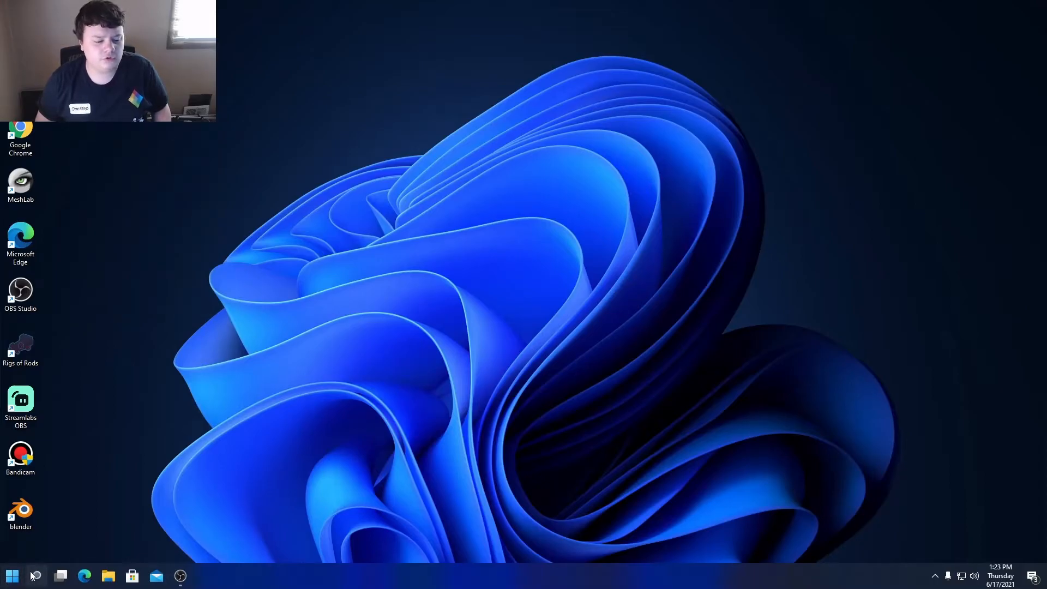
click(36, 575)
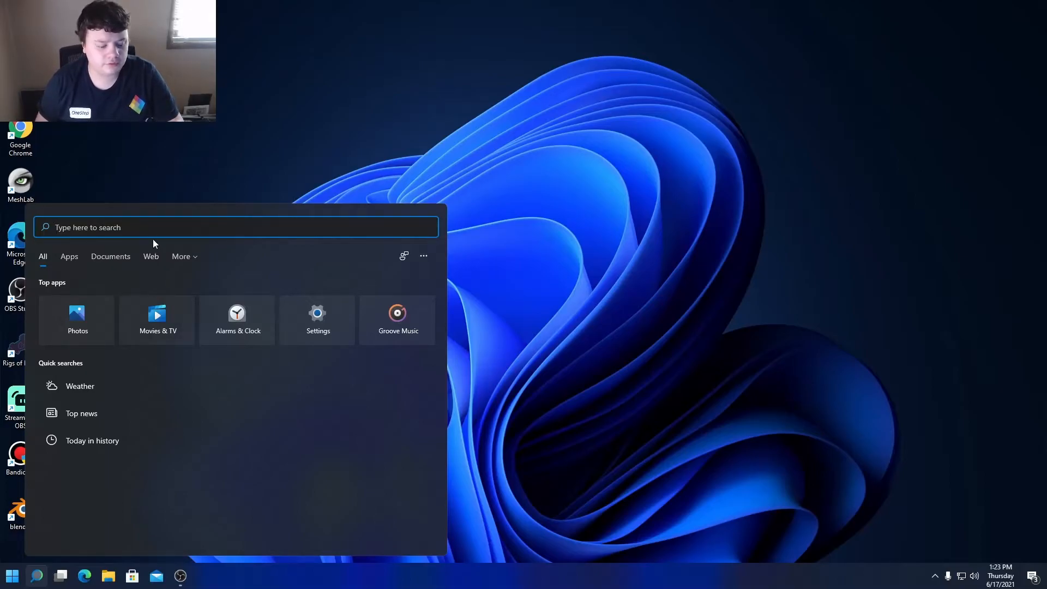
text(file)
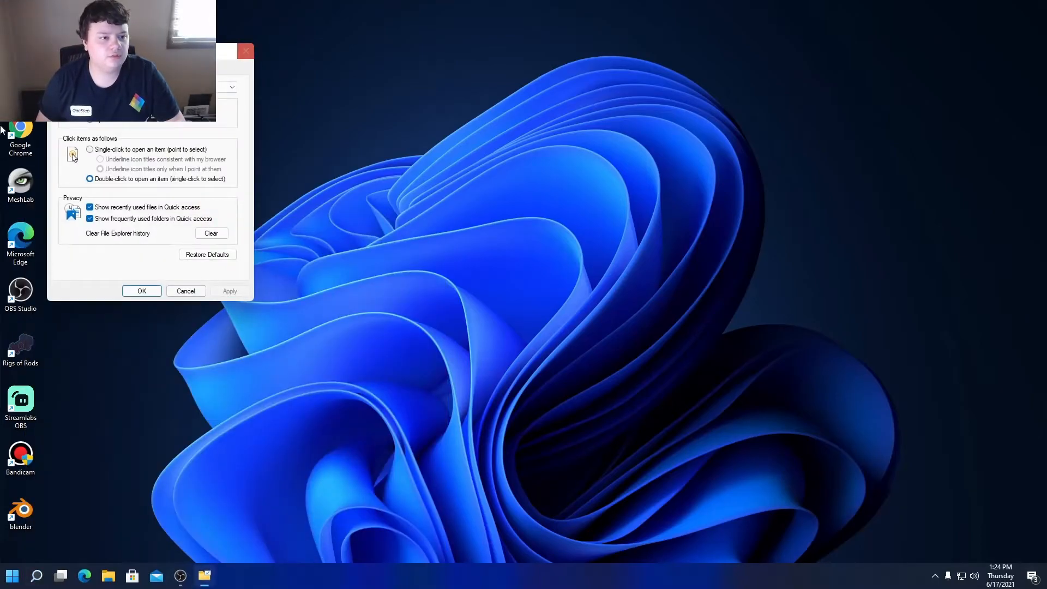
click(140, 290)
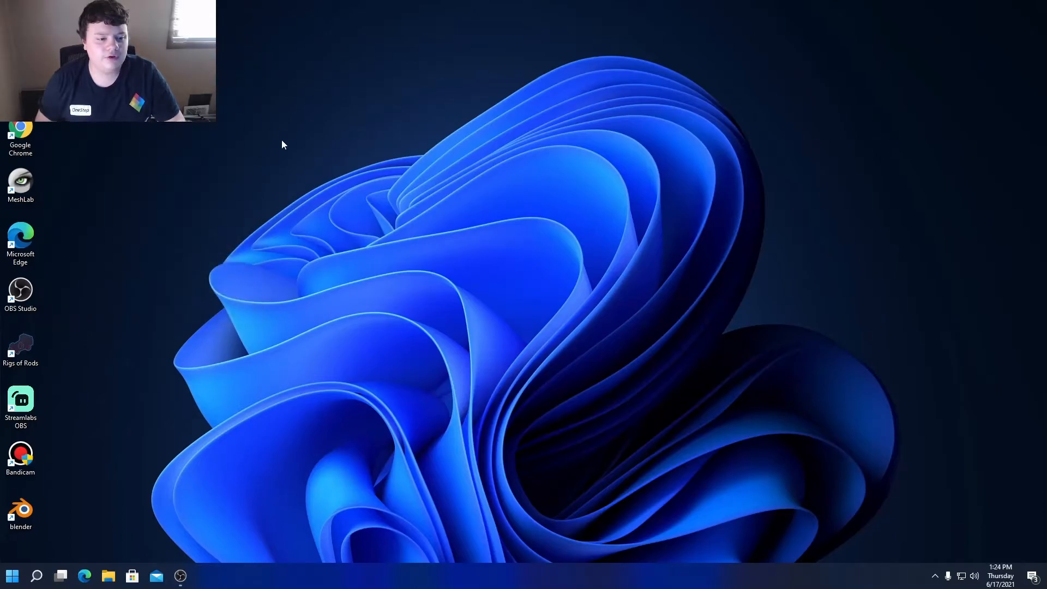
mouse_move(94, 576)
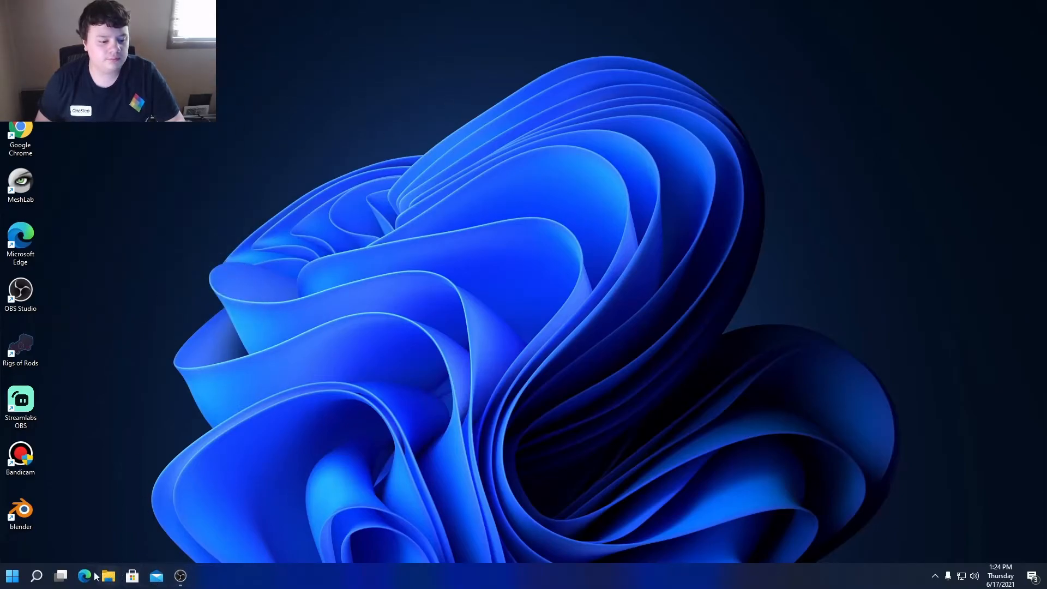
mouse_move(85, 574)
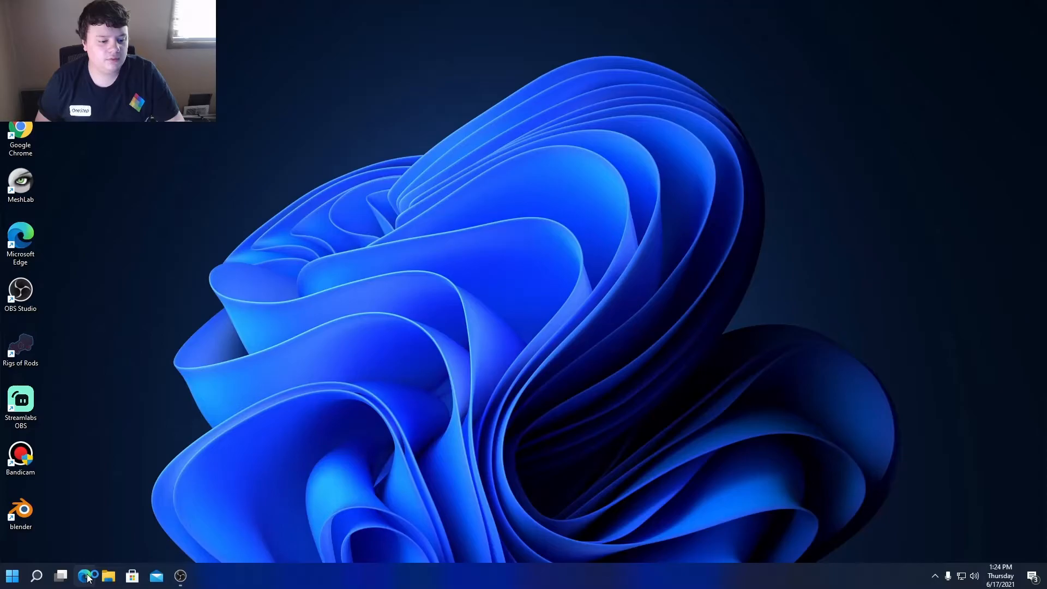
click(85, 576)
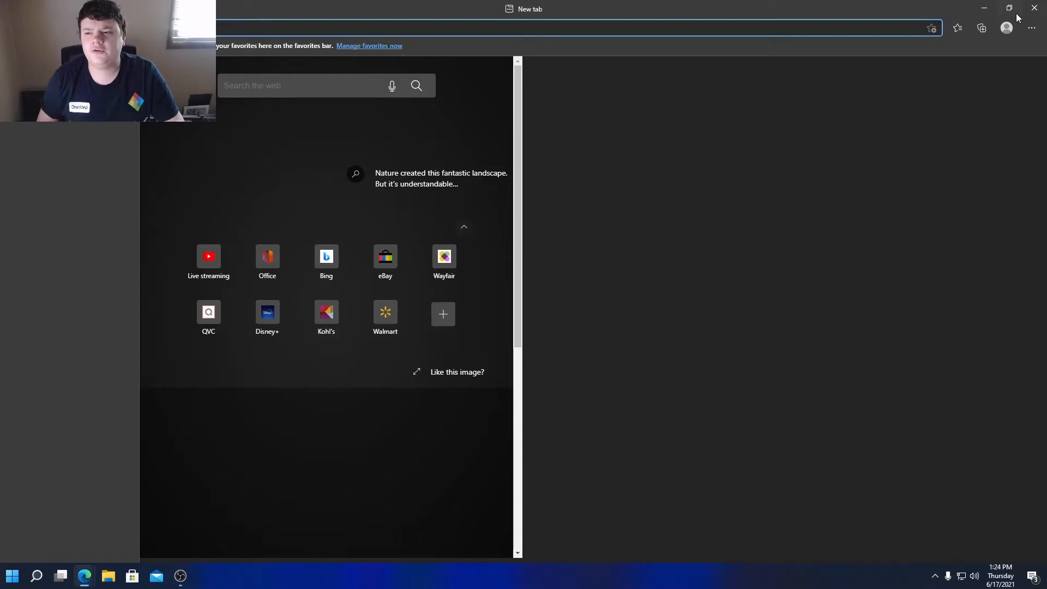
click(1008, 7)
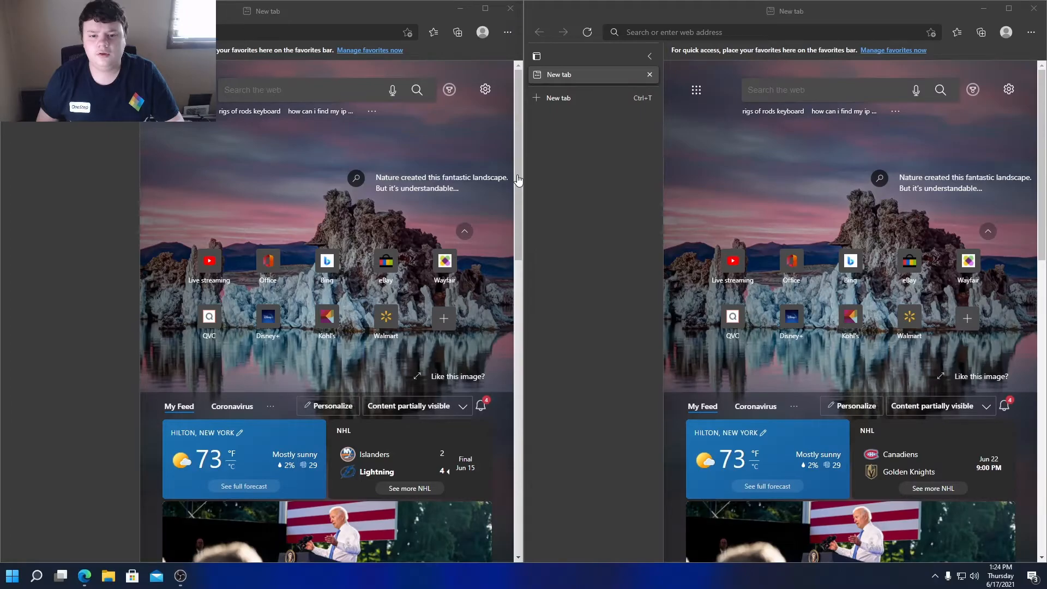
click(768, 32)
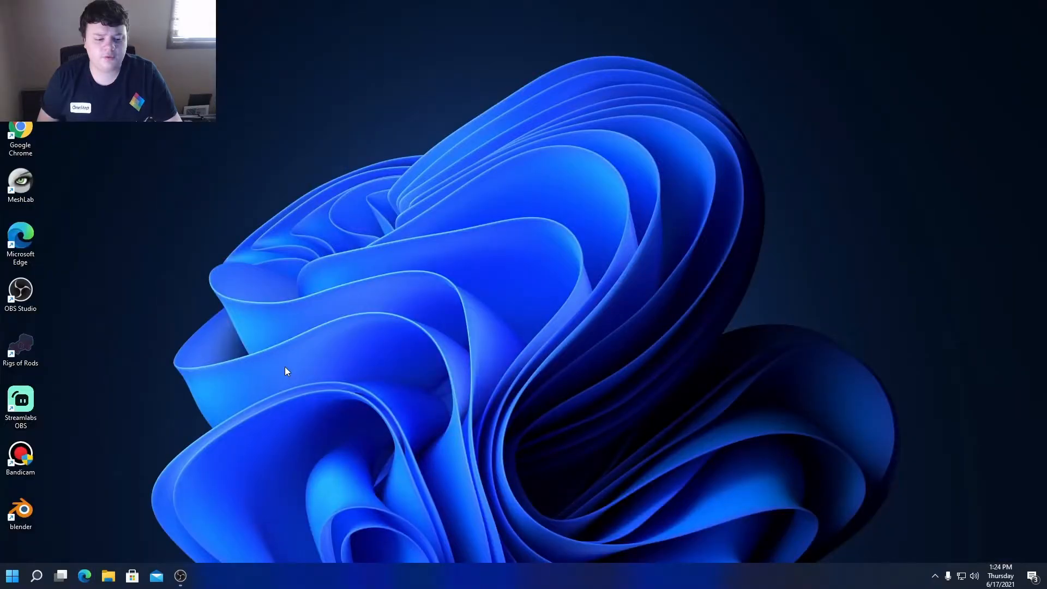
click(60, 574)
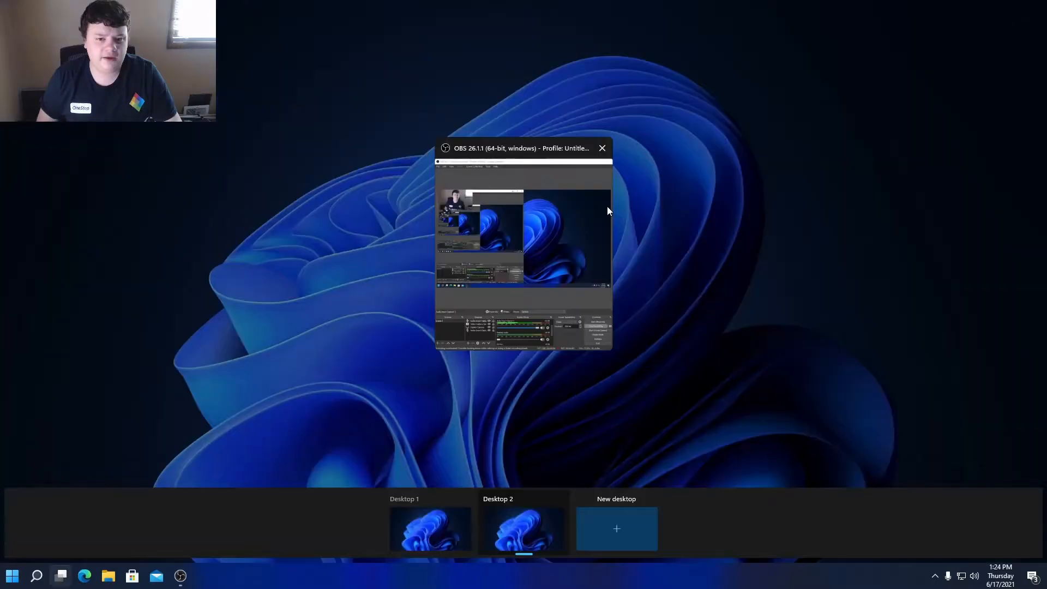
mouse_move(551, 418)
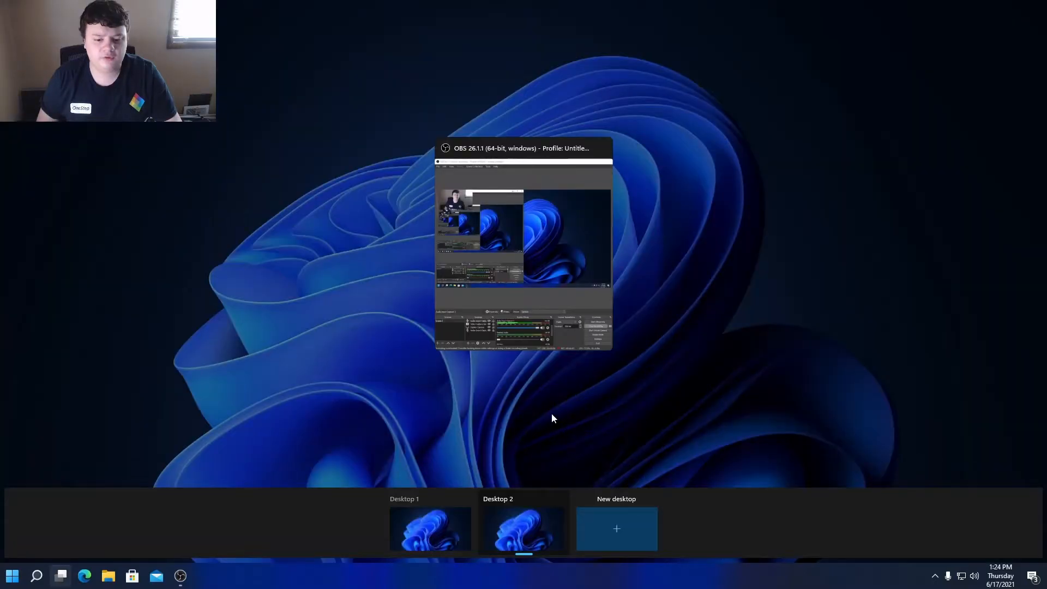
mouse_move(477, 533)
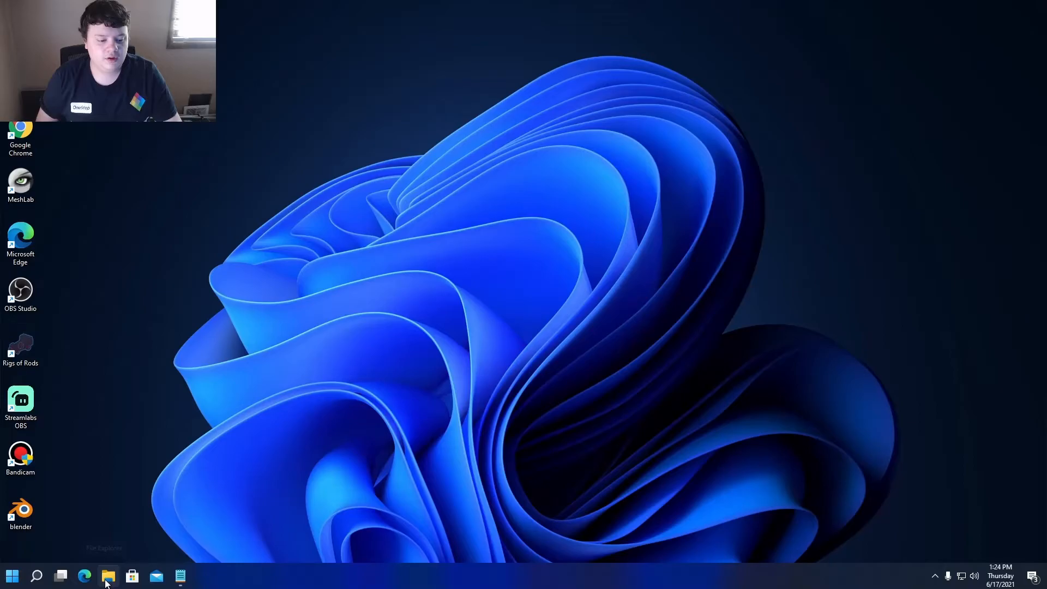
Browse the Downloads folder in File Explorer, then launch the Mail app from the taskbar.
click(108, 574)
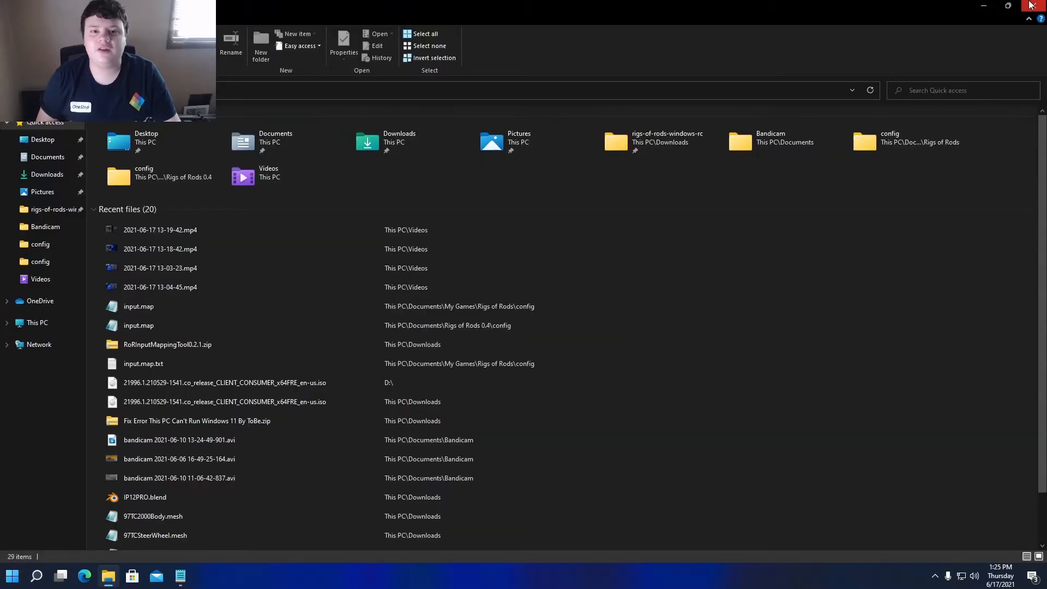
mouse_move(751, 120)
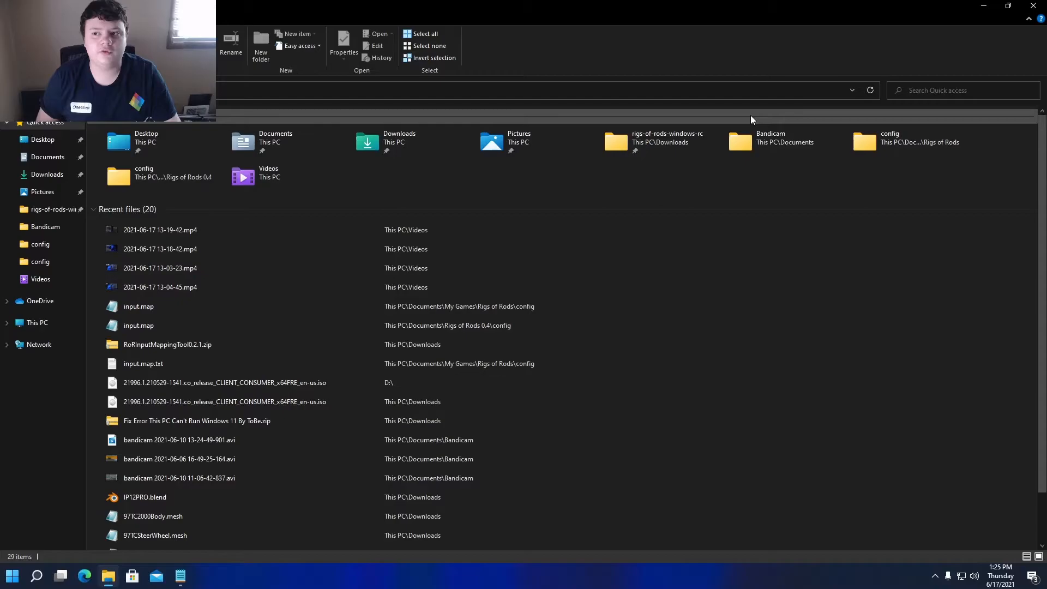
mouse_move(126, 138)
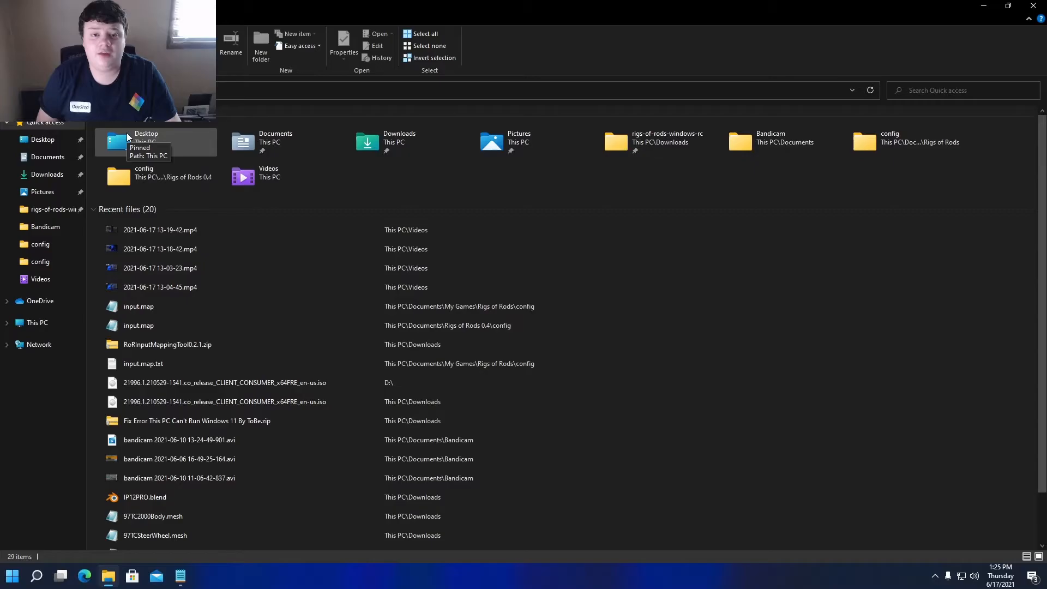
mouse_move(268, 177)
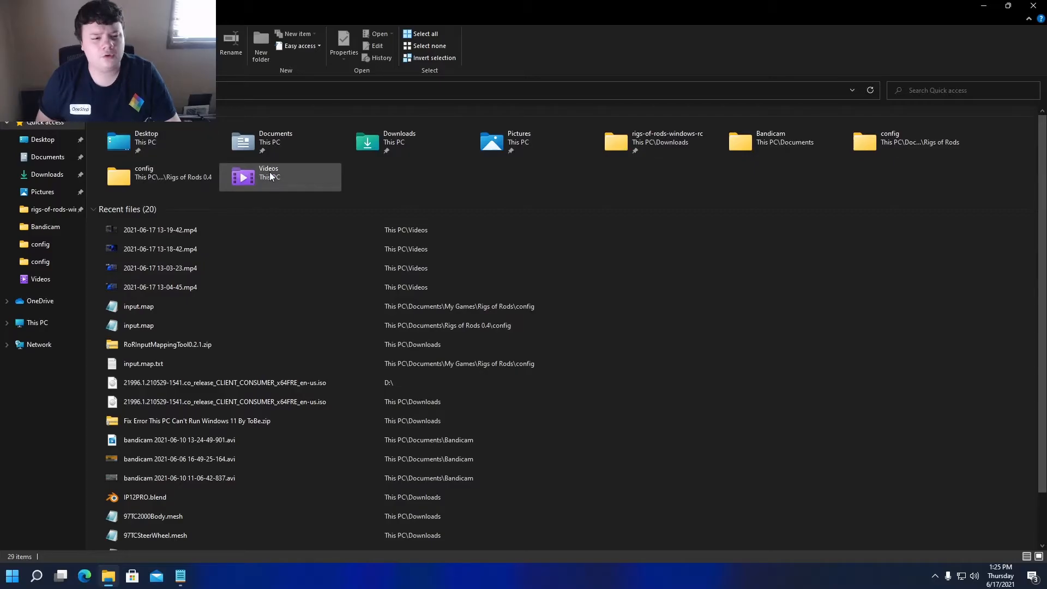
mouse_move(268, 173)
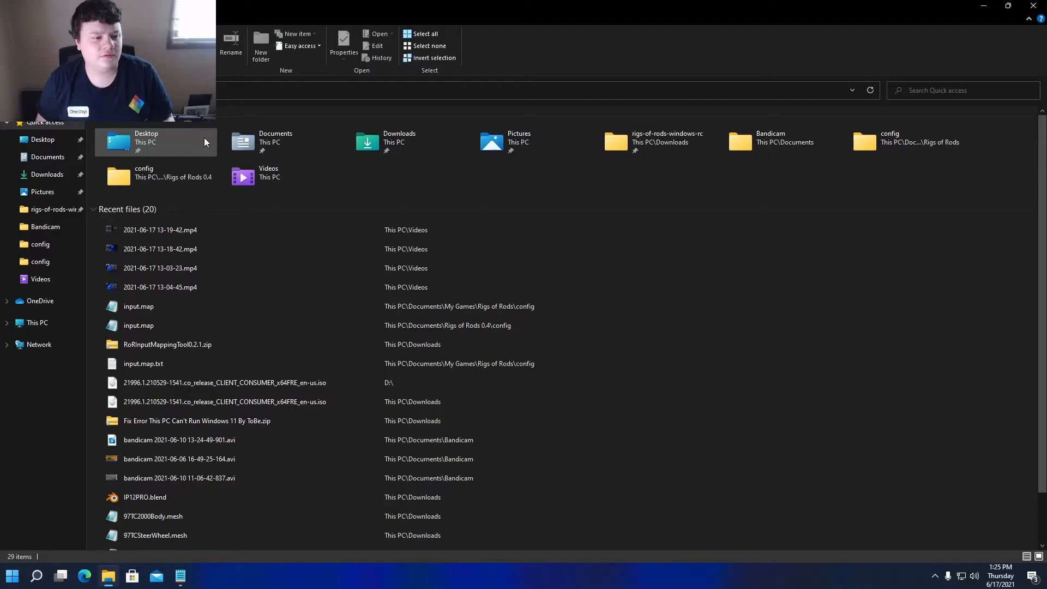
click(47, 174)
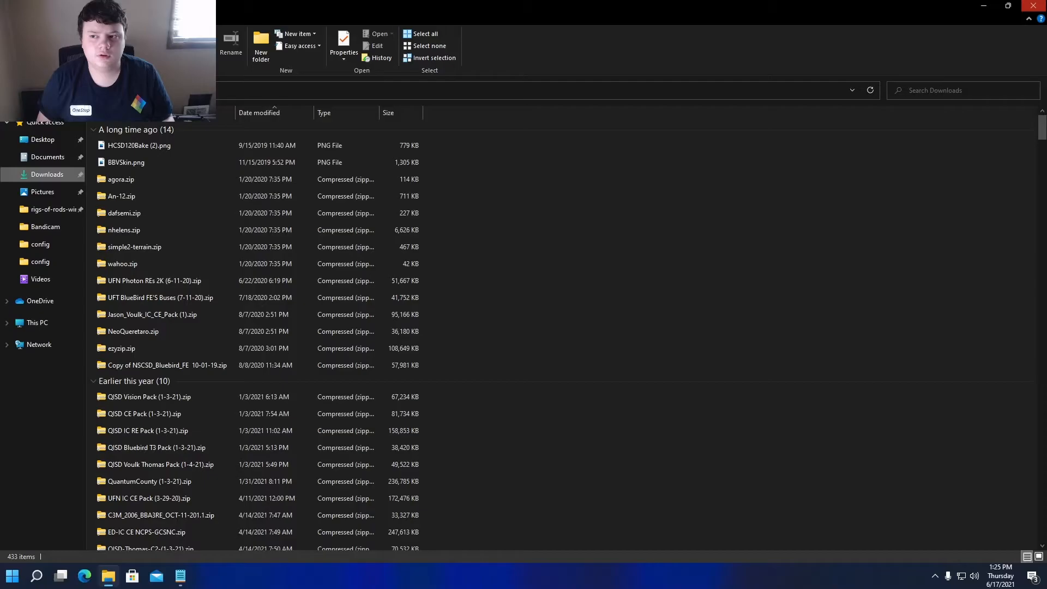
click(156, 576)
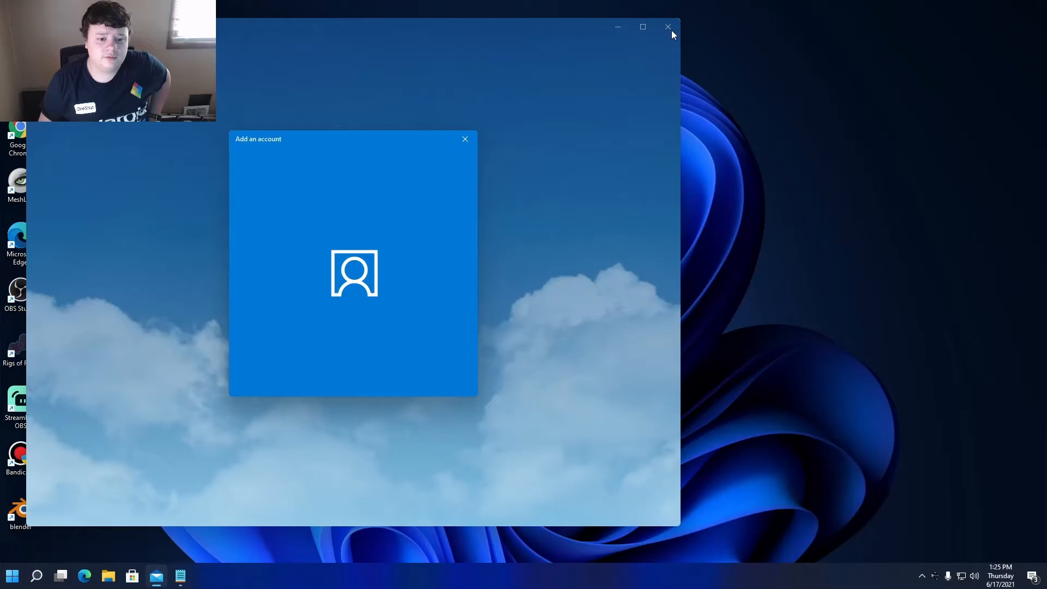
Close the Mail window and bring the Start menu back up.
click(666, 27)
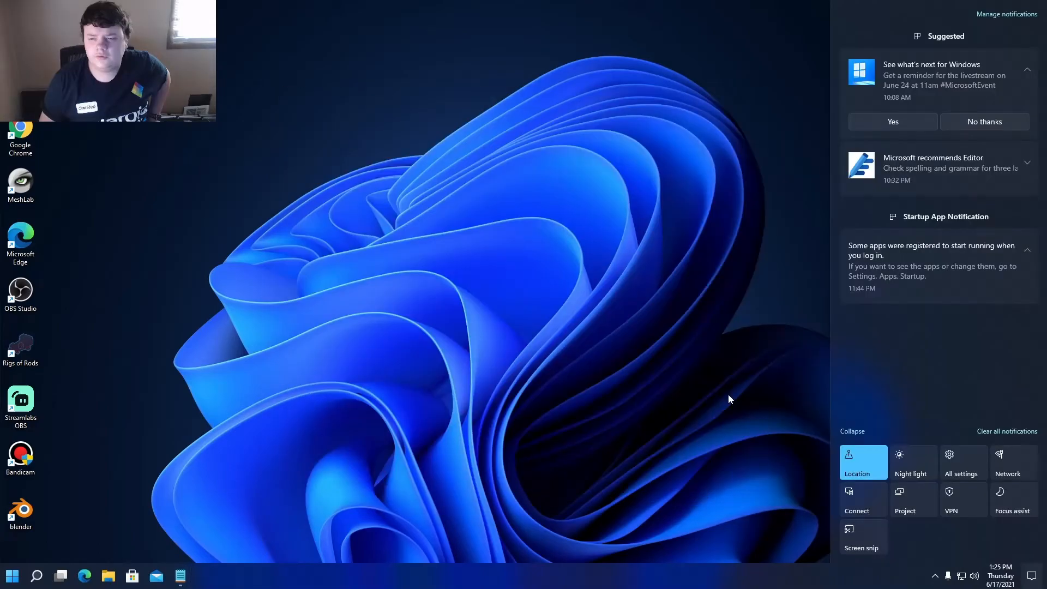
mouse_move(891, 448)
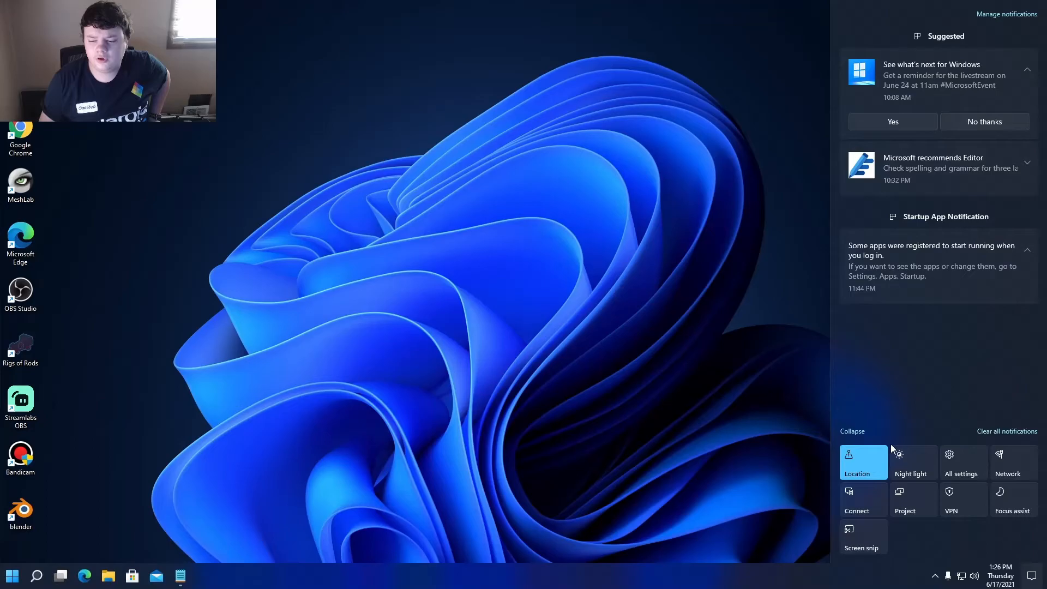
mouse_move(863, 551)
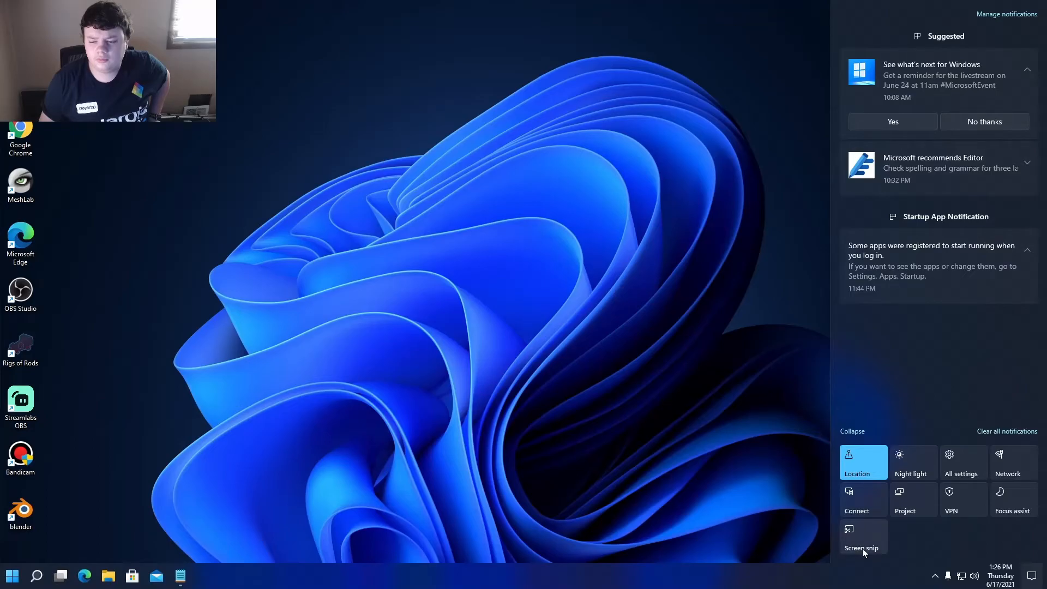
click(11, 574)
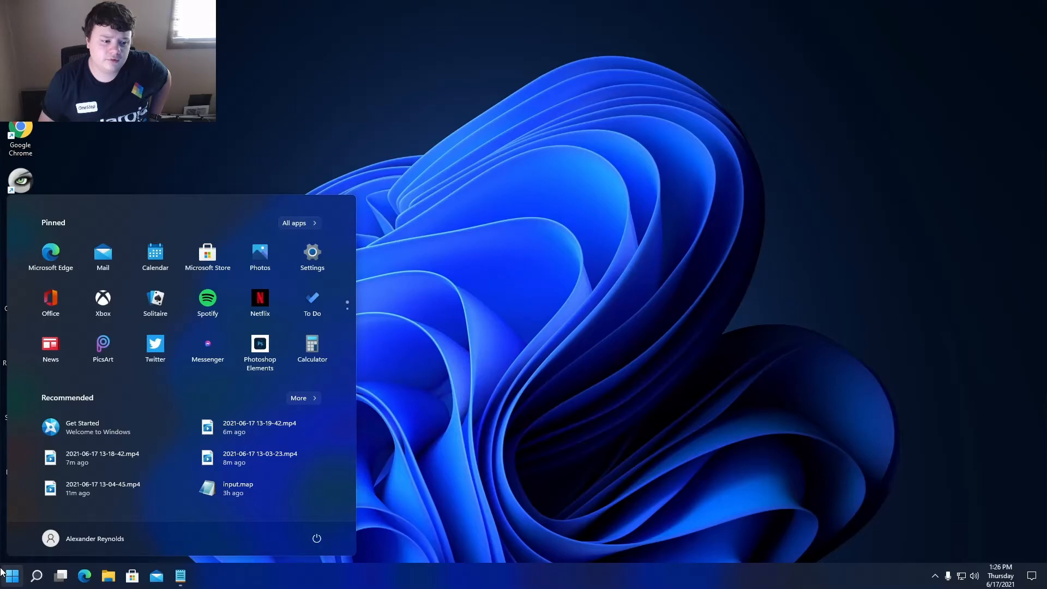
Launch Settings, view the Activation page showing Windows 11 Pro activated, then close Settings.
click(312, 258)
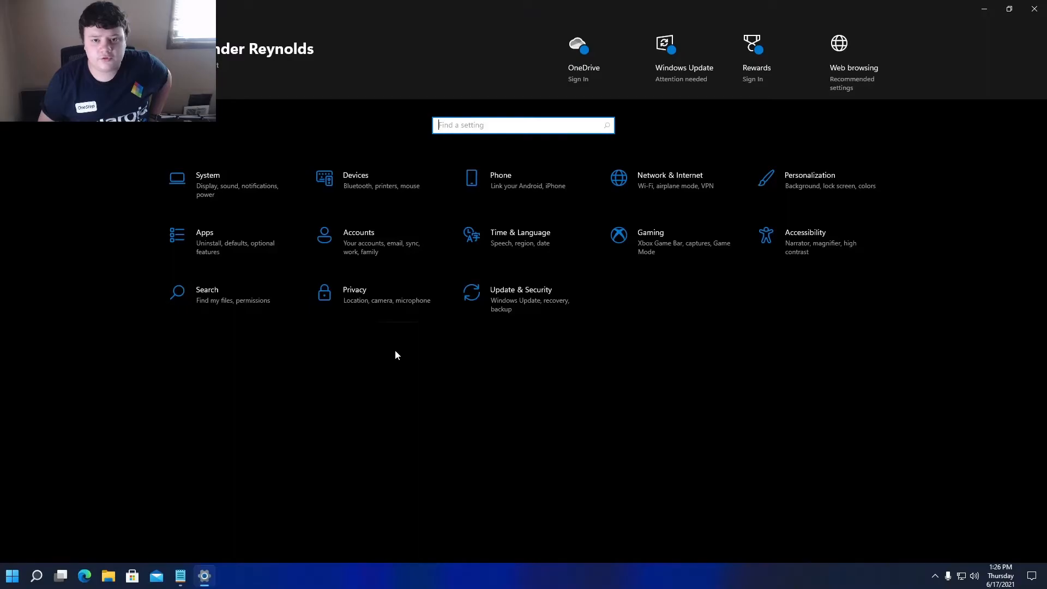
mouse_move(393, 389)
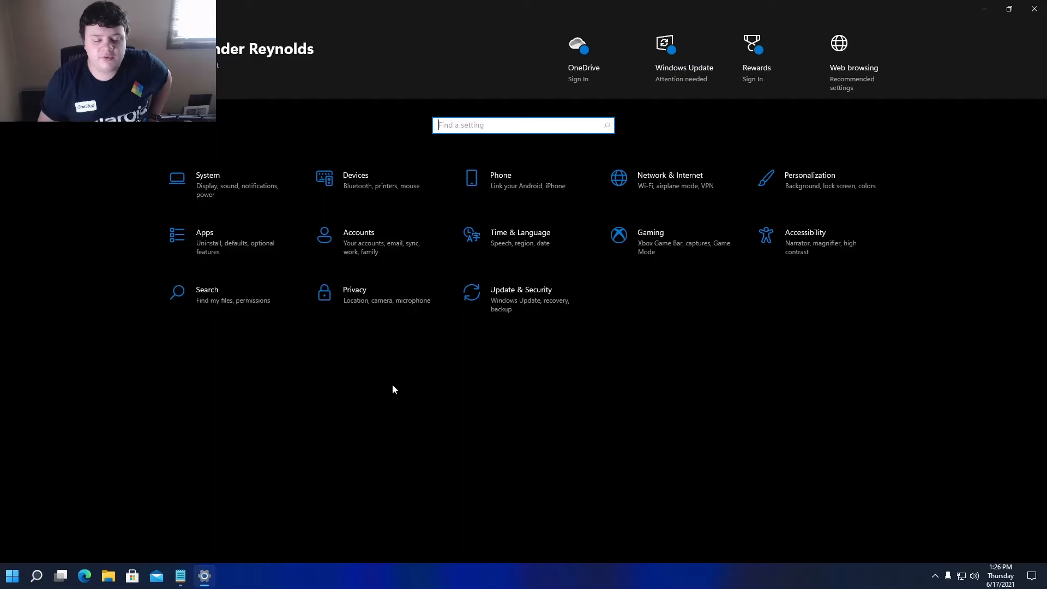
mouse_move(734, 185)
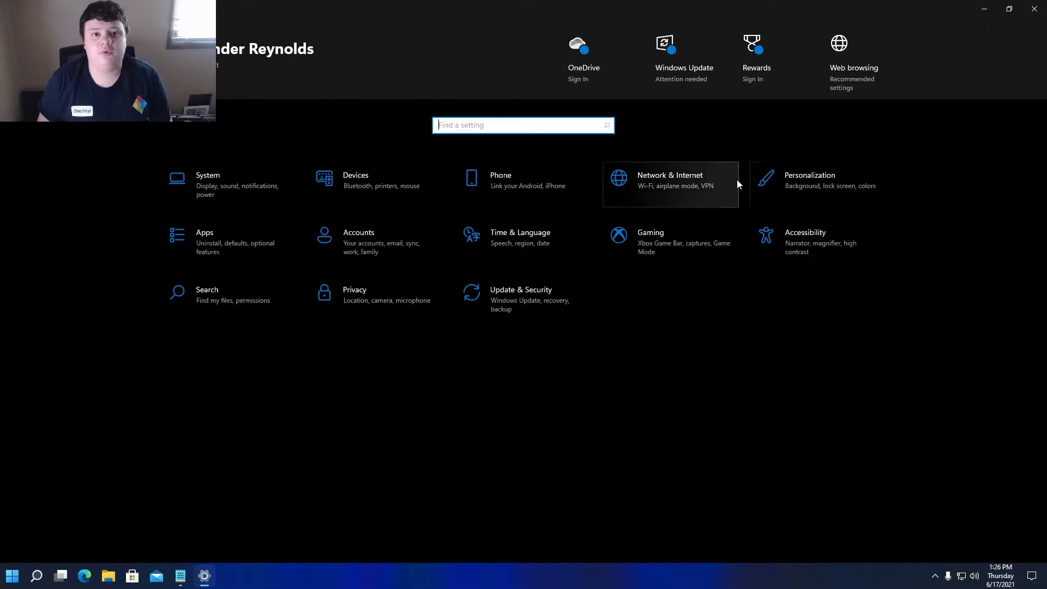
mouse_move(788, 167)
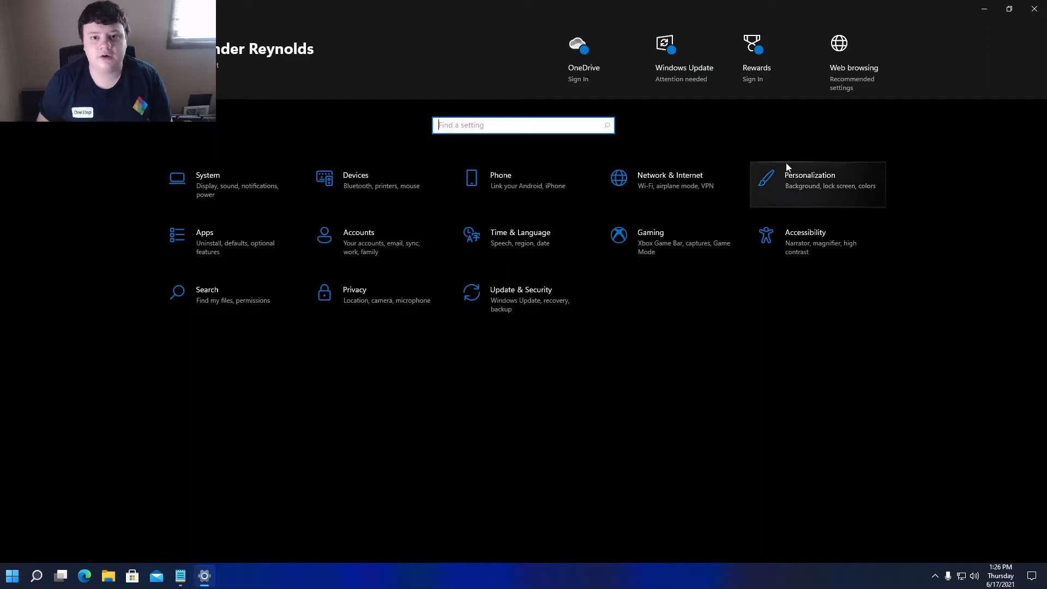
click(521, 294)
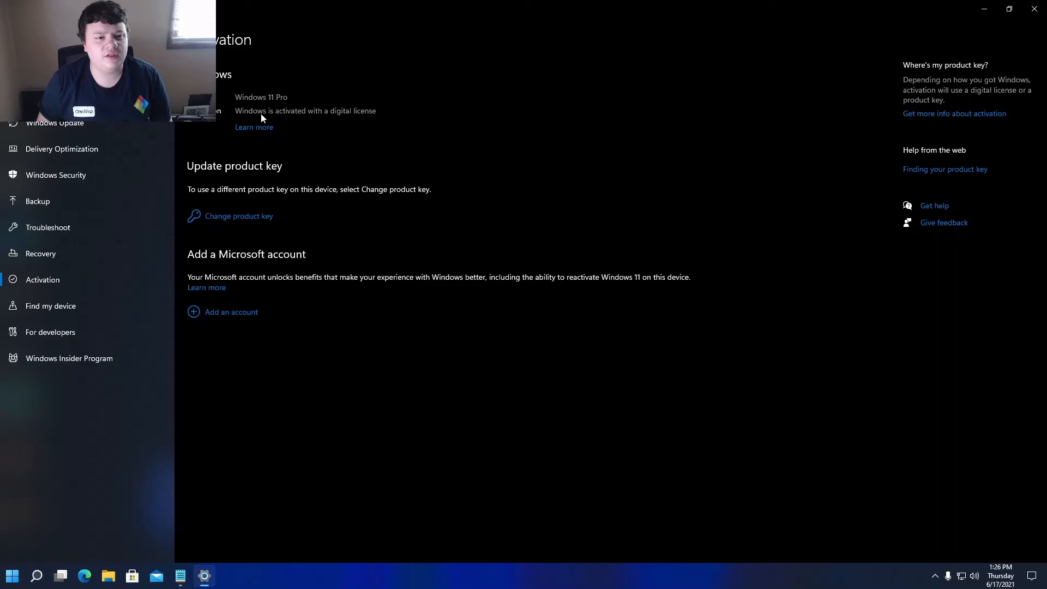
mouse_move(293, 117)
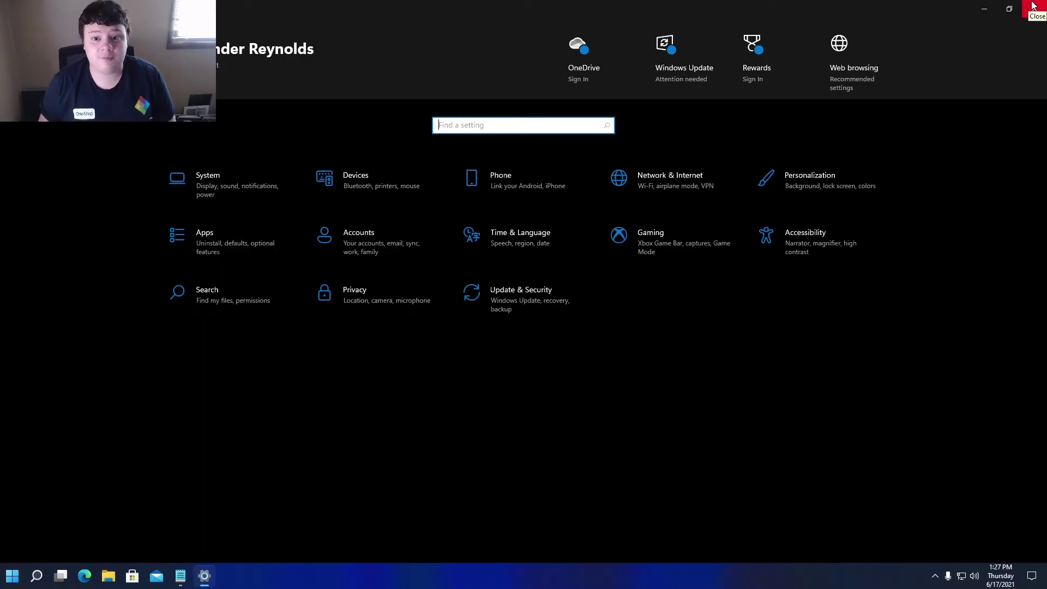
mouse_move(985, 5)
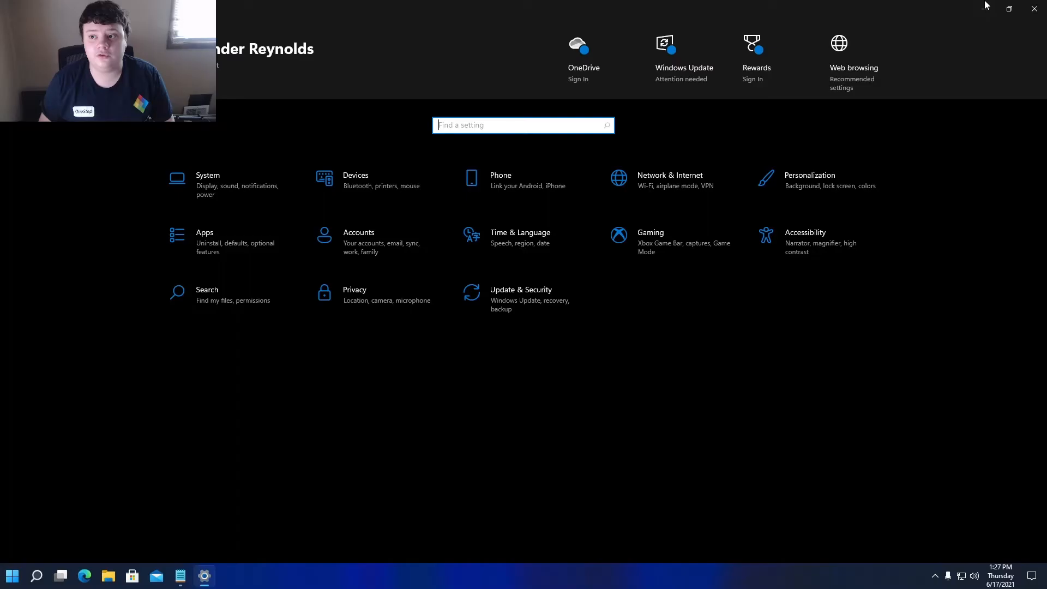
click(1034, 9)
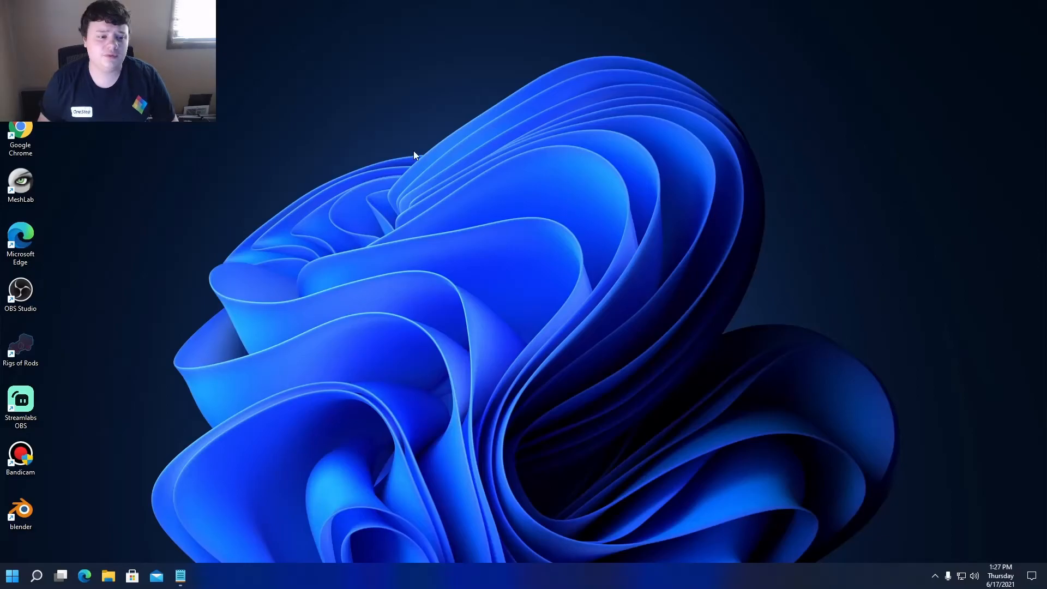
mouse_move(423, 197)
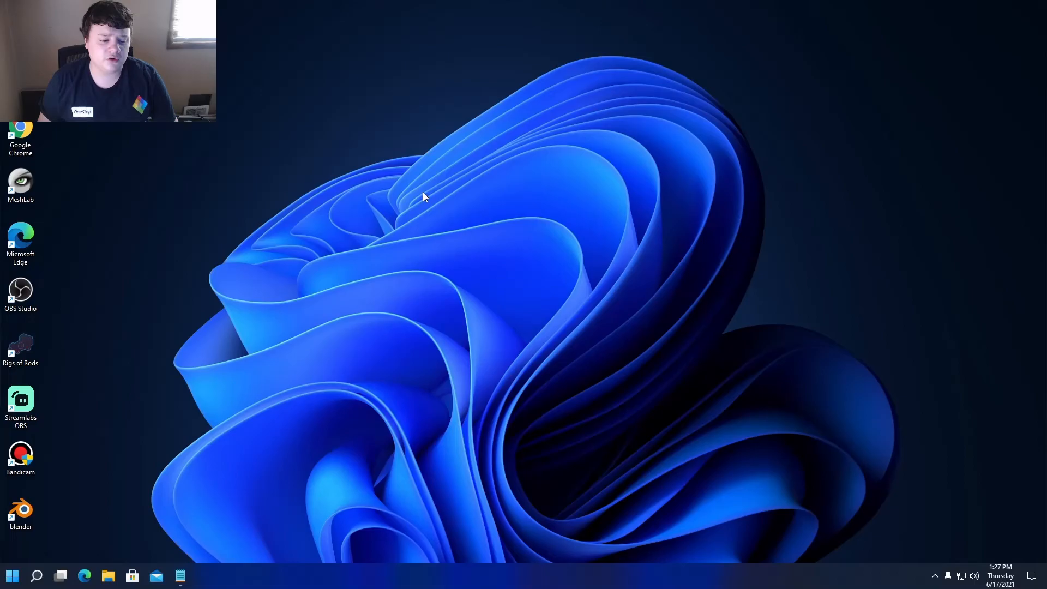
mouse_move(218, 366)
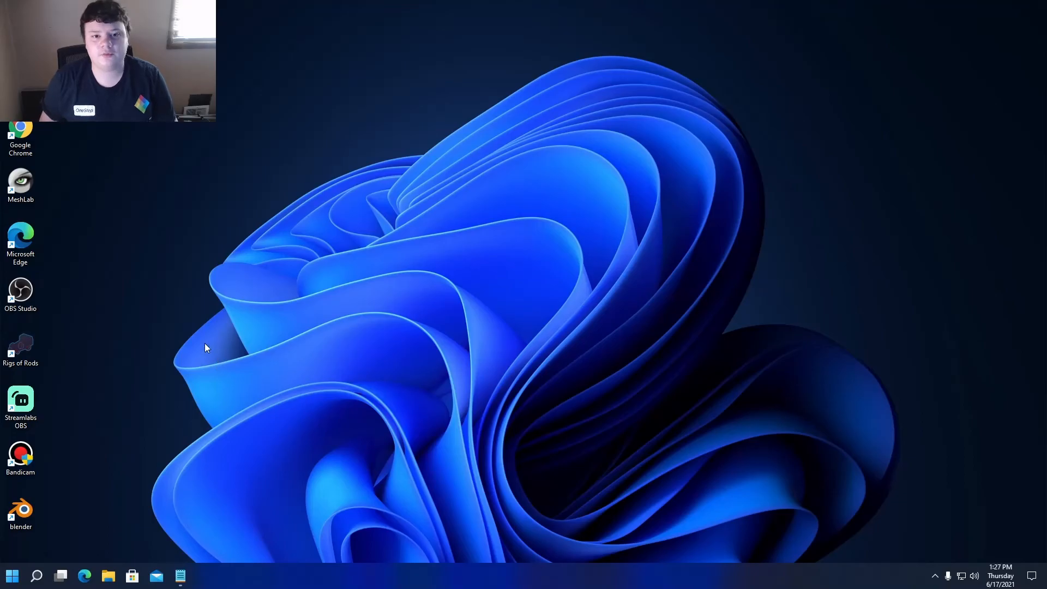
mouse_move(204, 345)
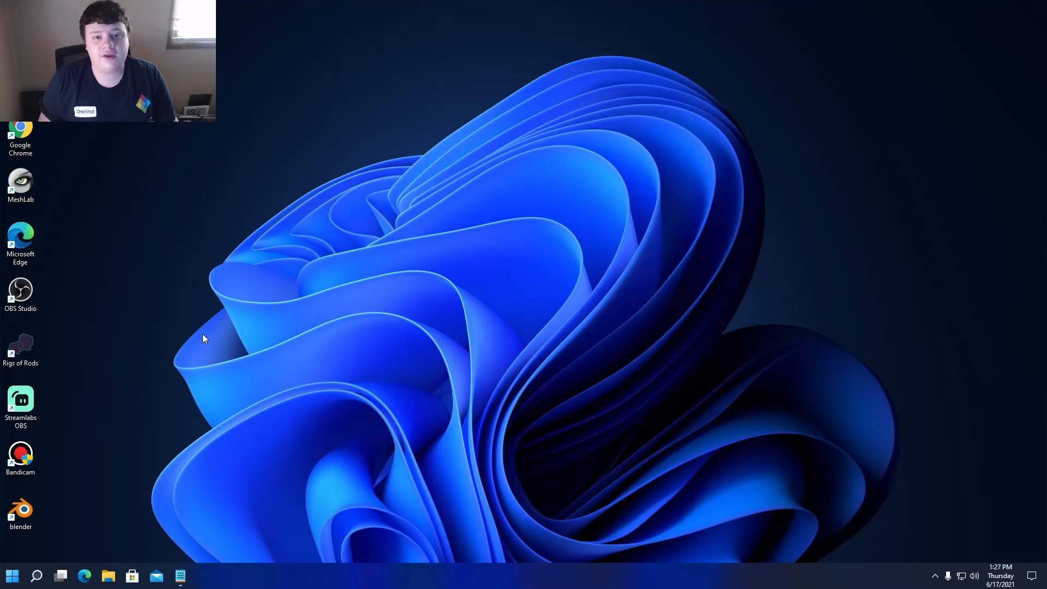
mouse_move(176, 340)
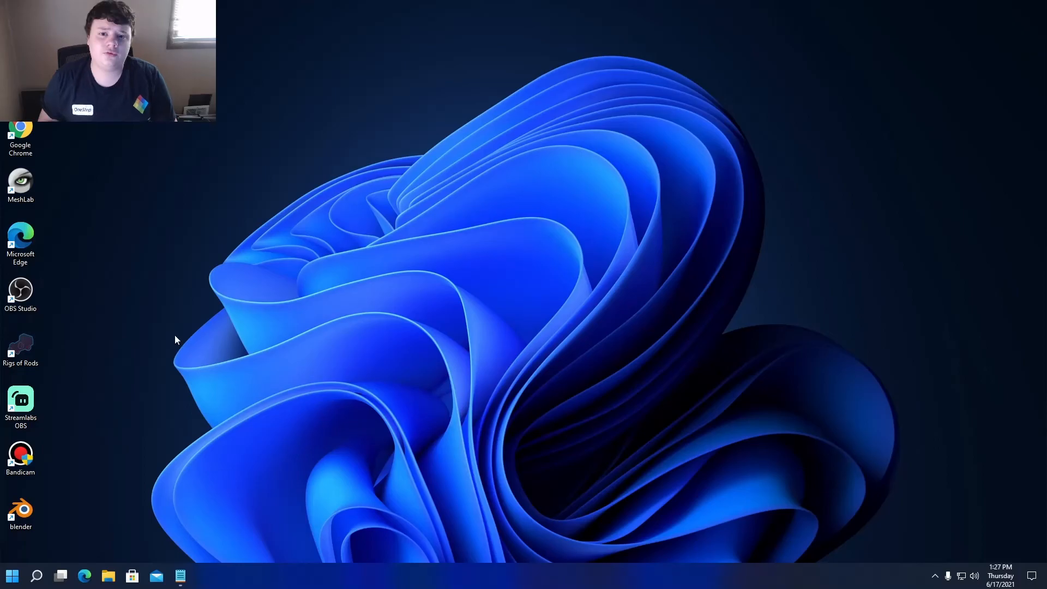
mouse_move(203, 253)
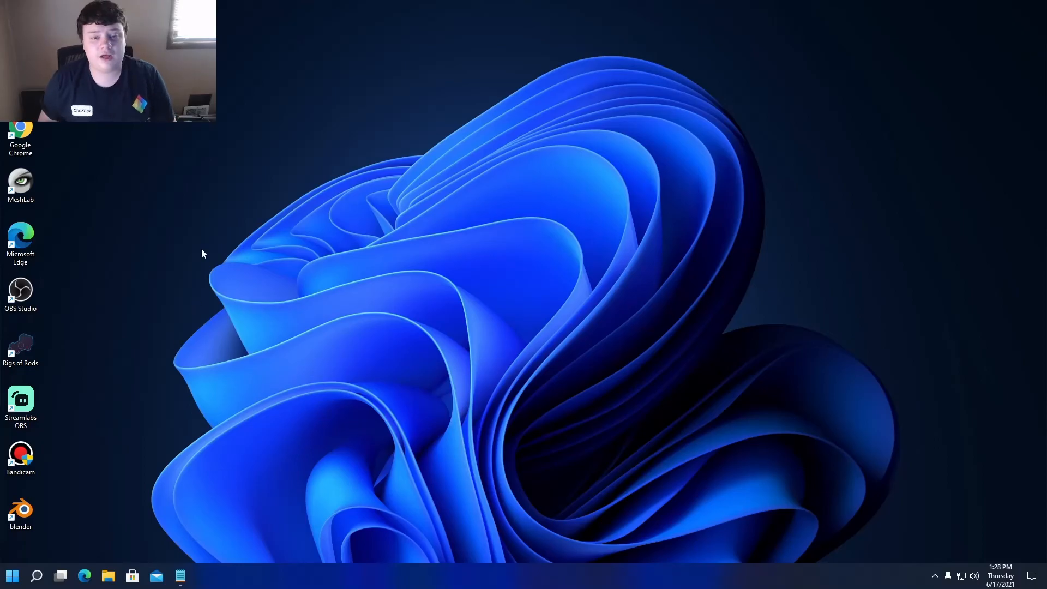
mouse_move(199, 250)
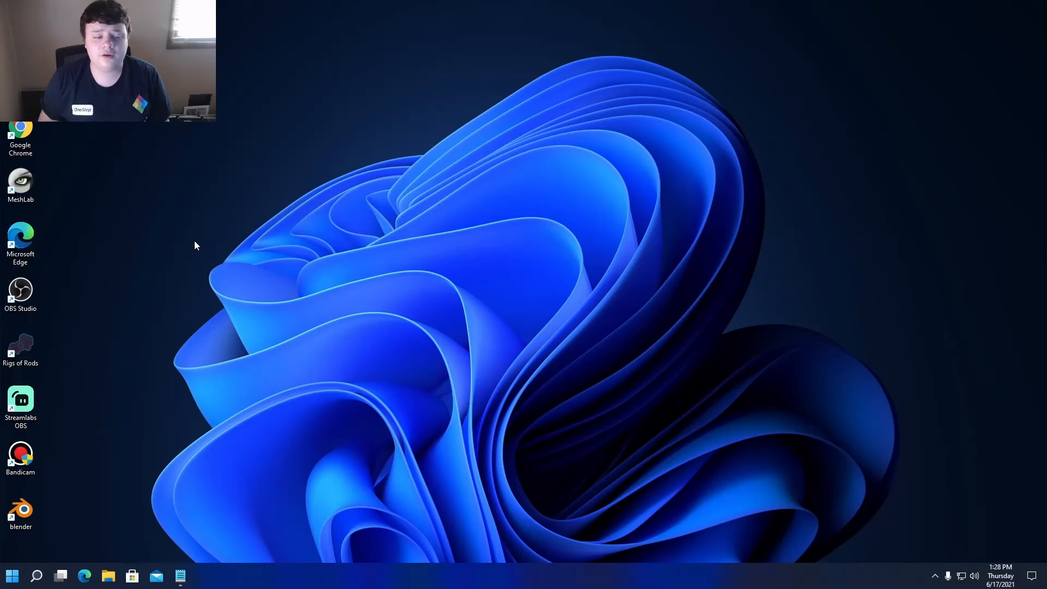
mouse_move(191, 240)
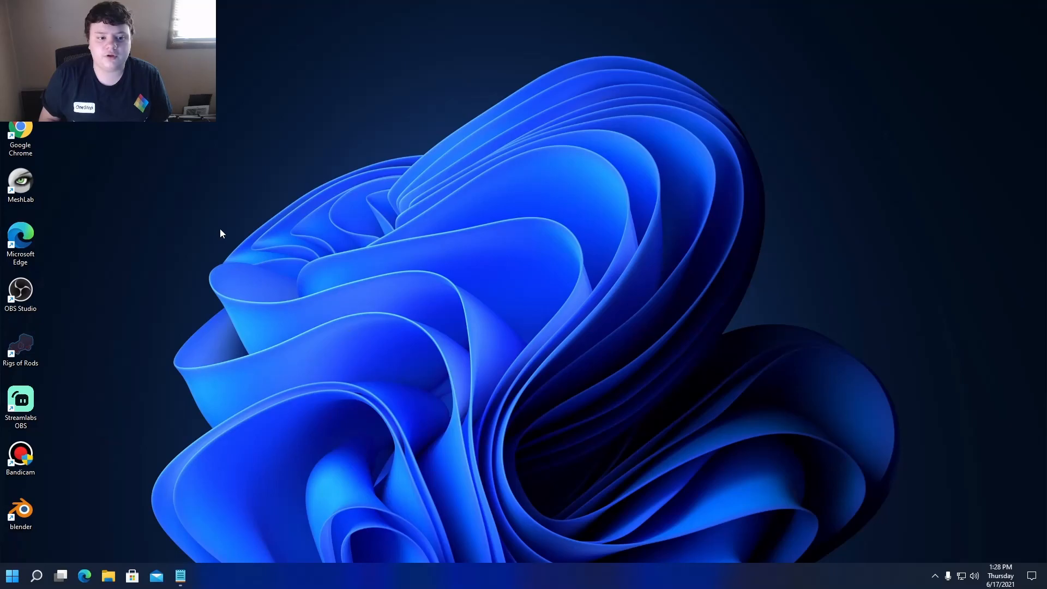
mouse_move(216, 233)
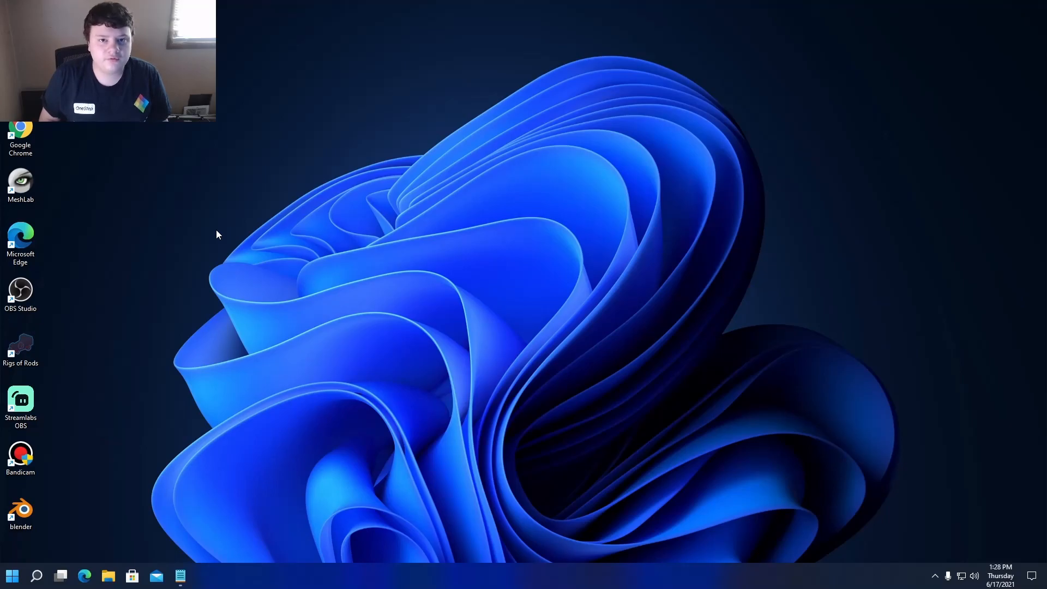
mouse_move(6, 292)
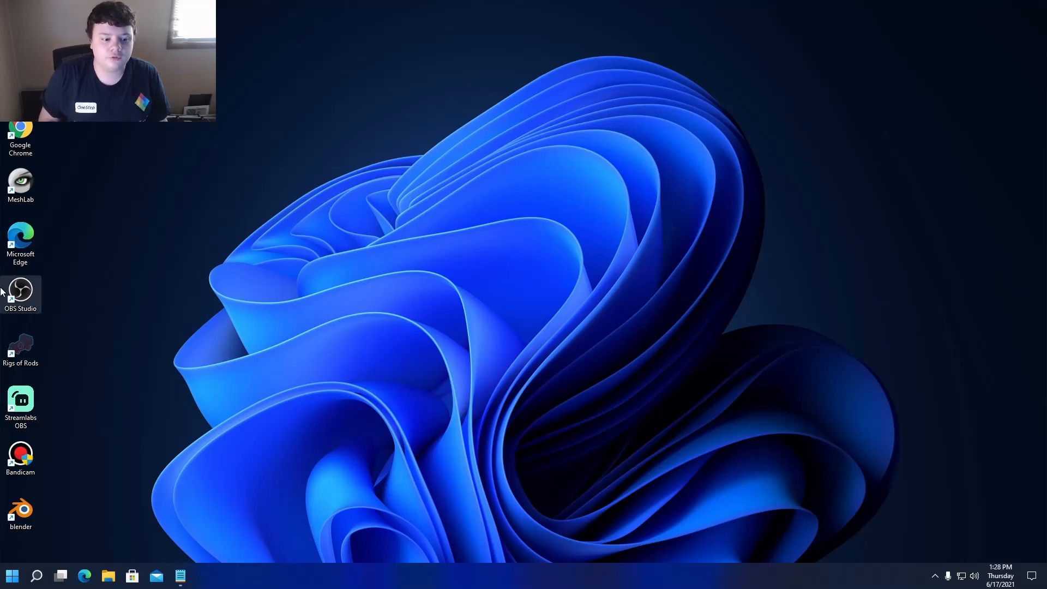
mouse_move(129, 328)
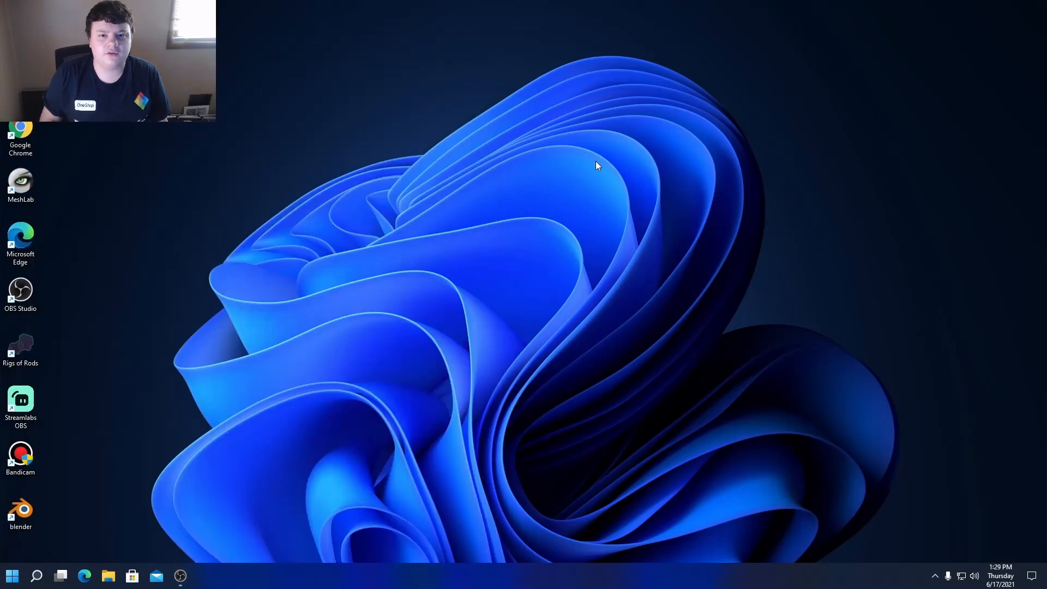
mouse_move(540, 247)
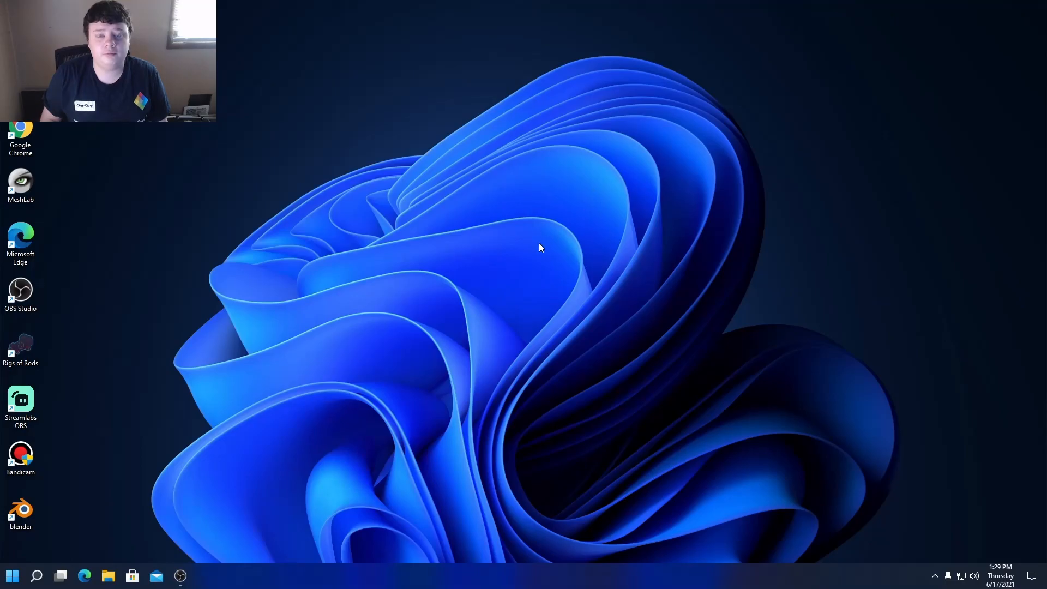